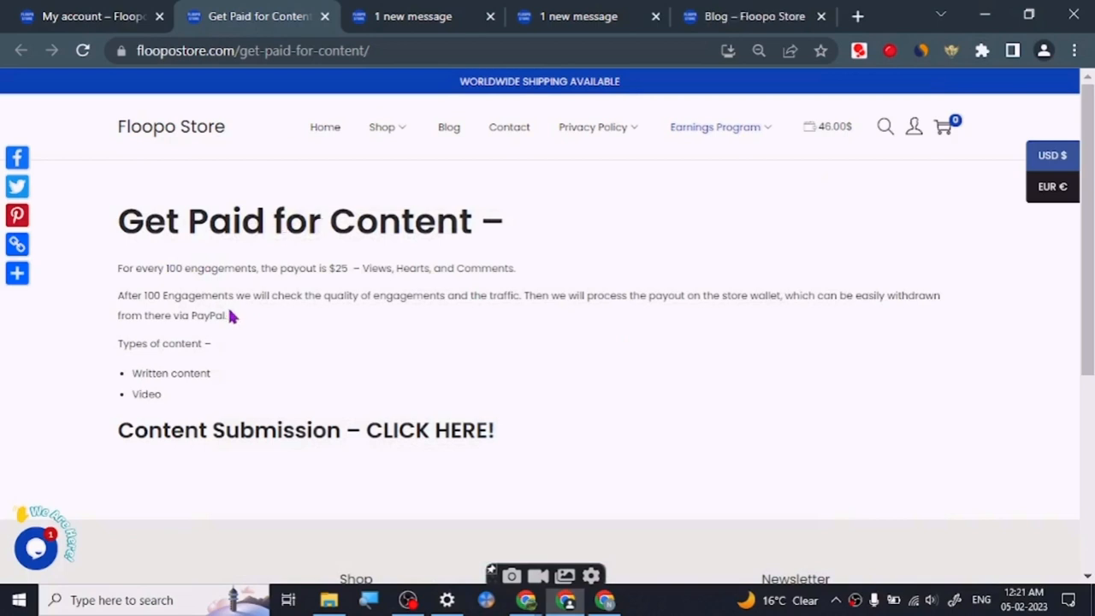
mouse_move(139, 160)
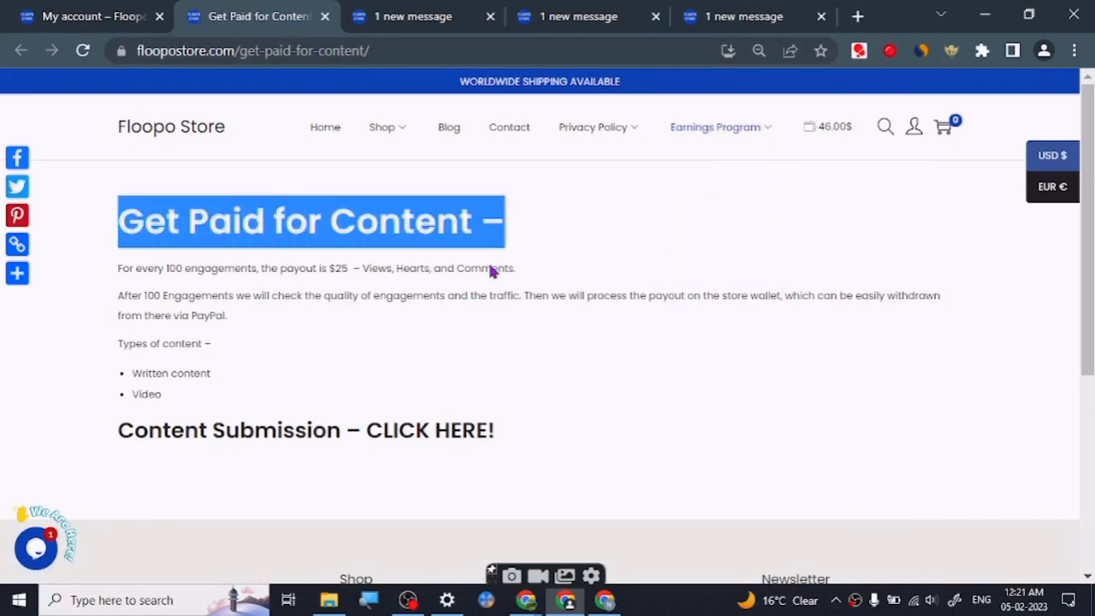
Step: Look over the Get Paid for Content page's submission form and PayPal payout text
left_click(225, 286)
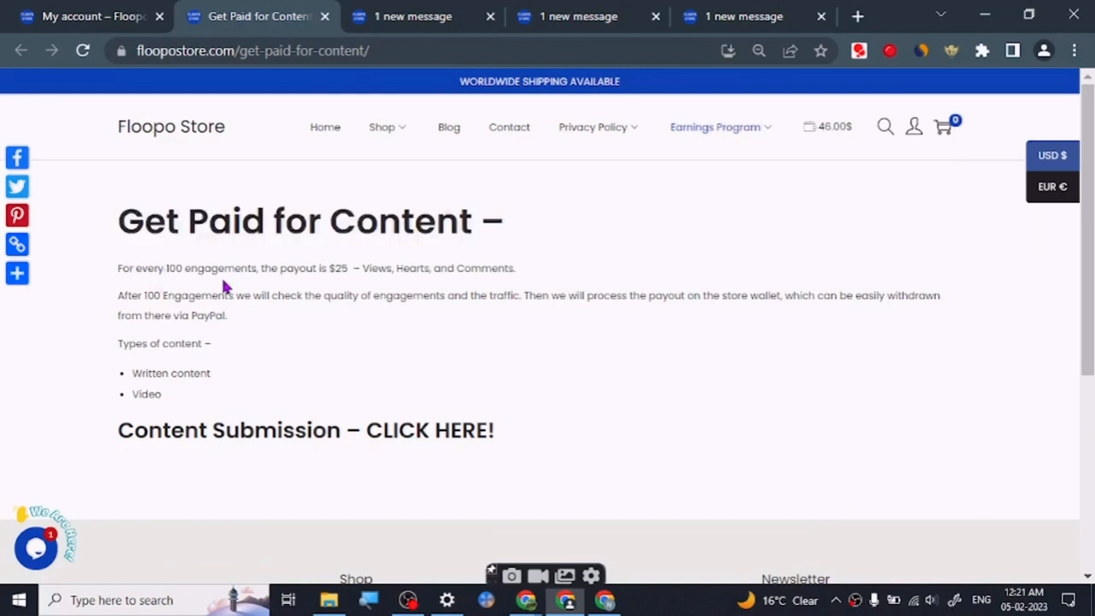
mouse_move(328, 287)
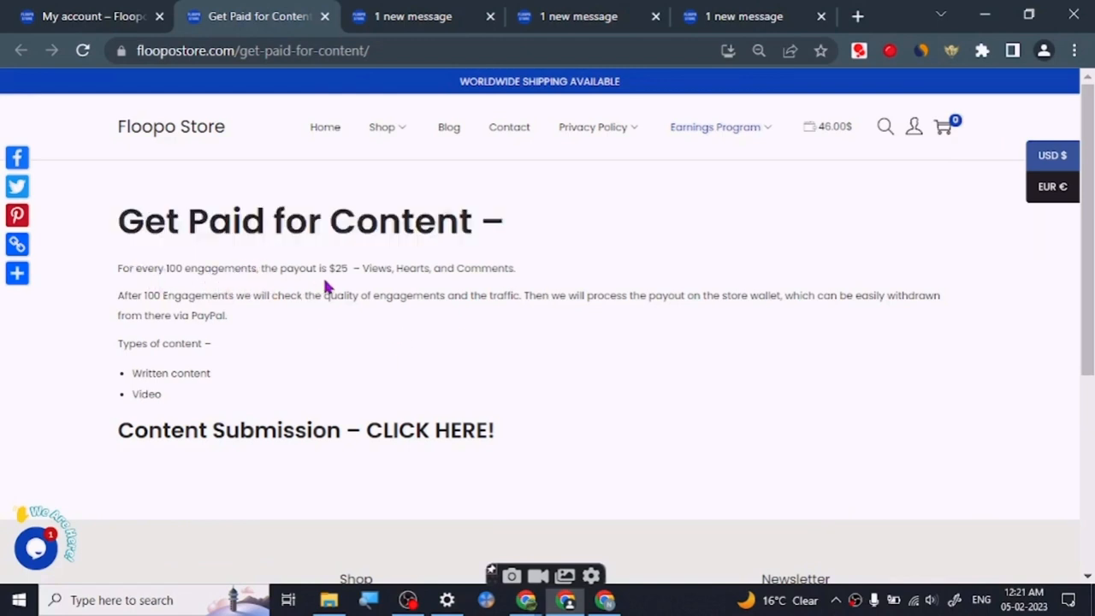
mouse_move(282, 381)
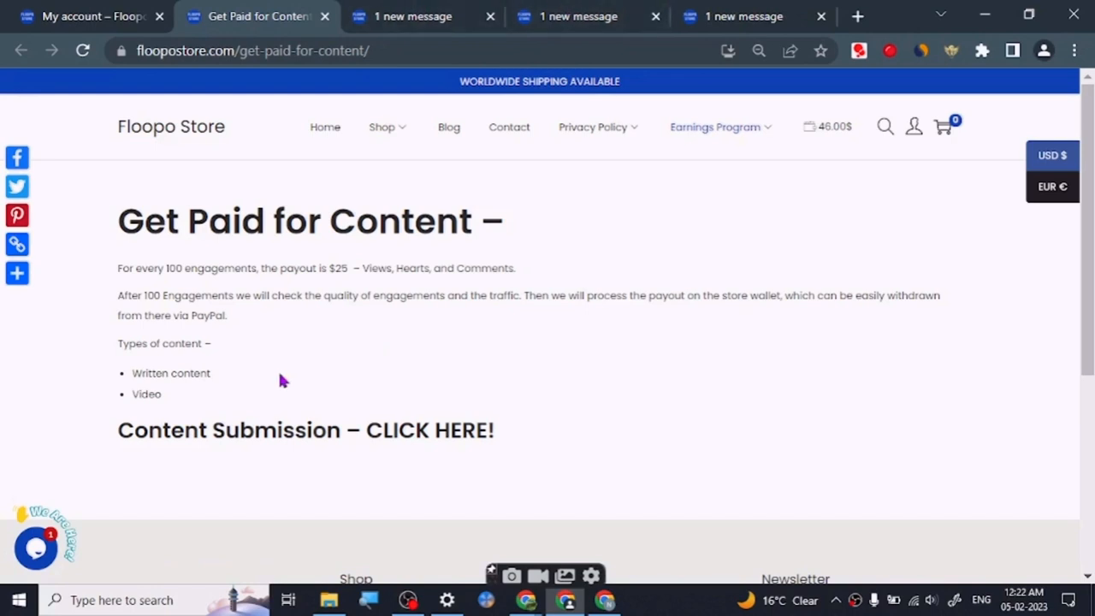
left_click(306, 430)
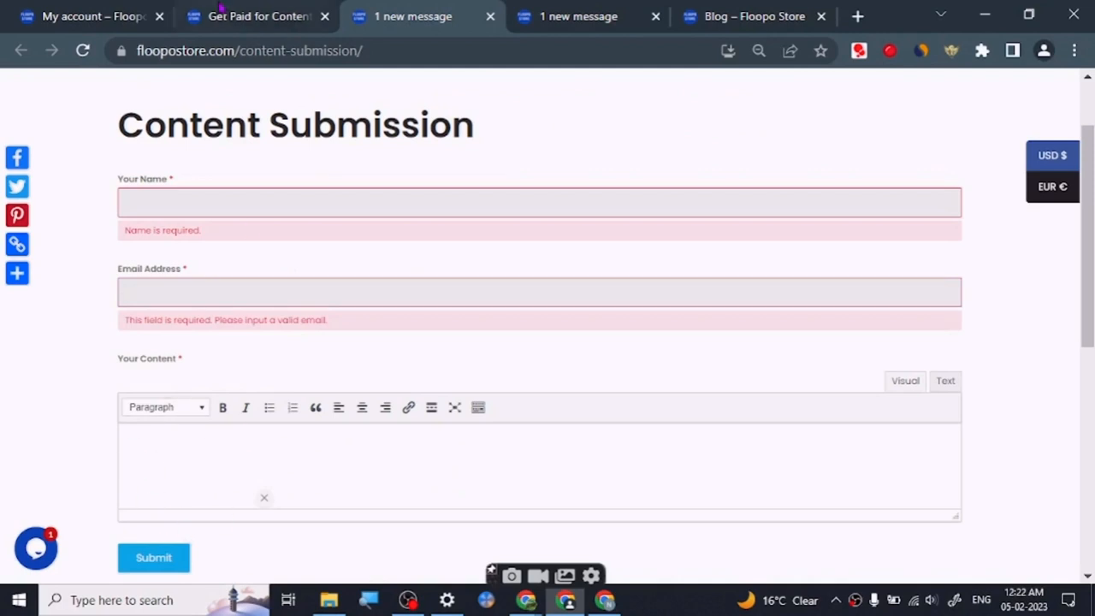
left_click(257, 15)
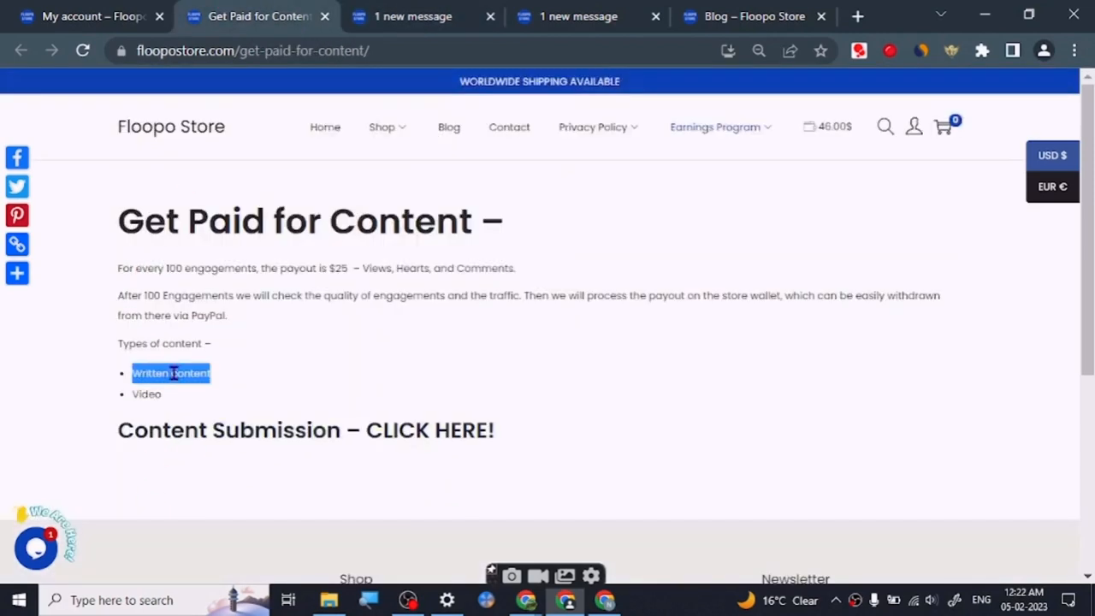
left_click(299, 355)
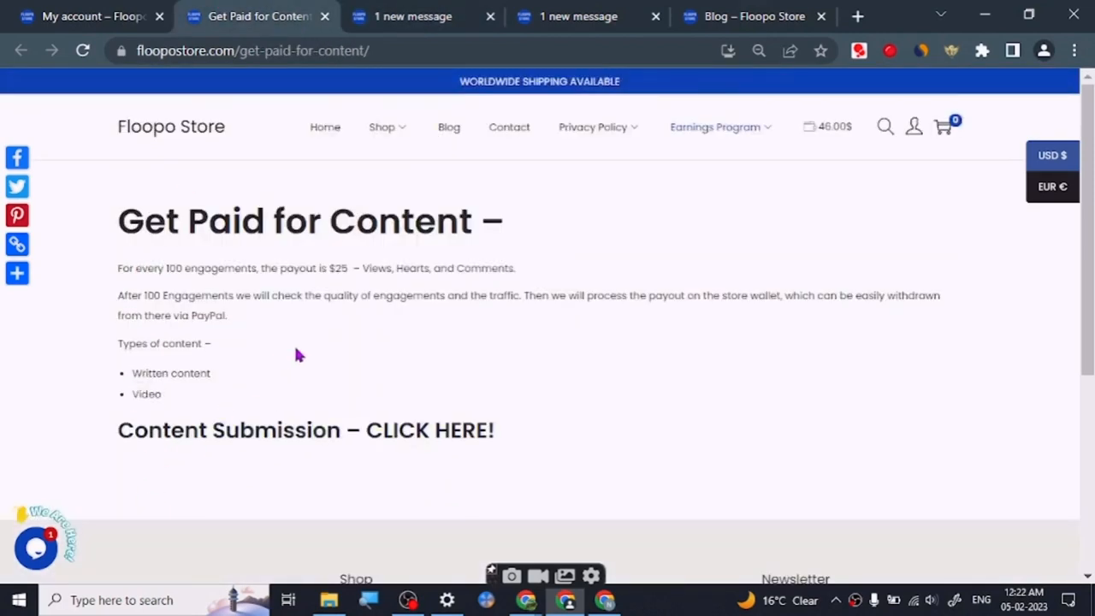
mouse_move(360, 288)
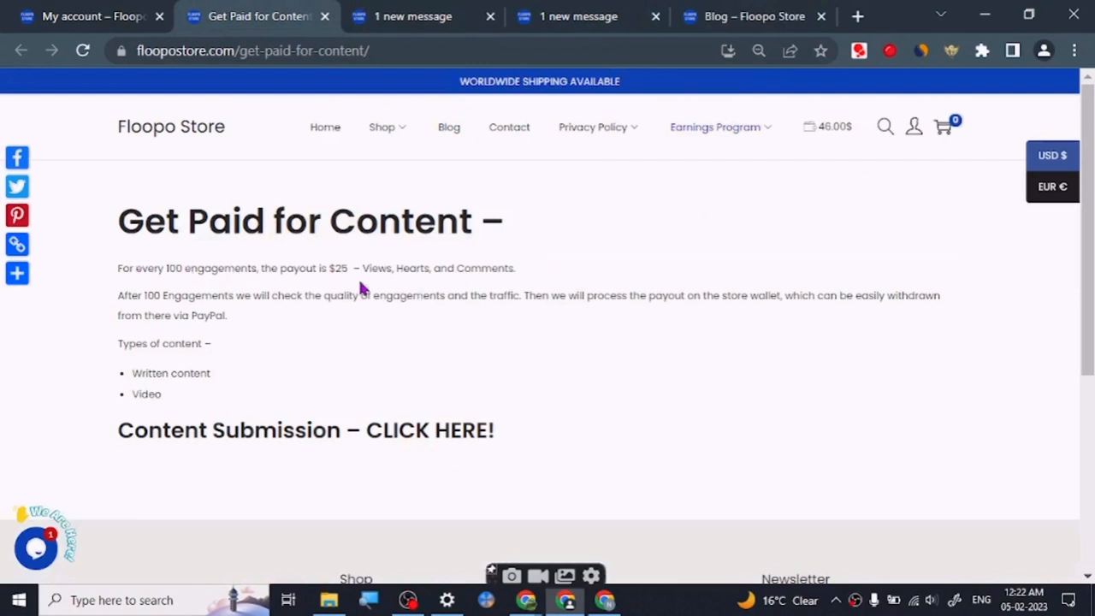
double_click(208, 315)
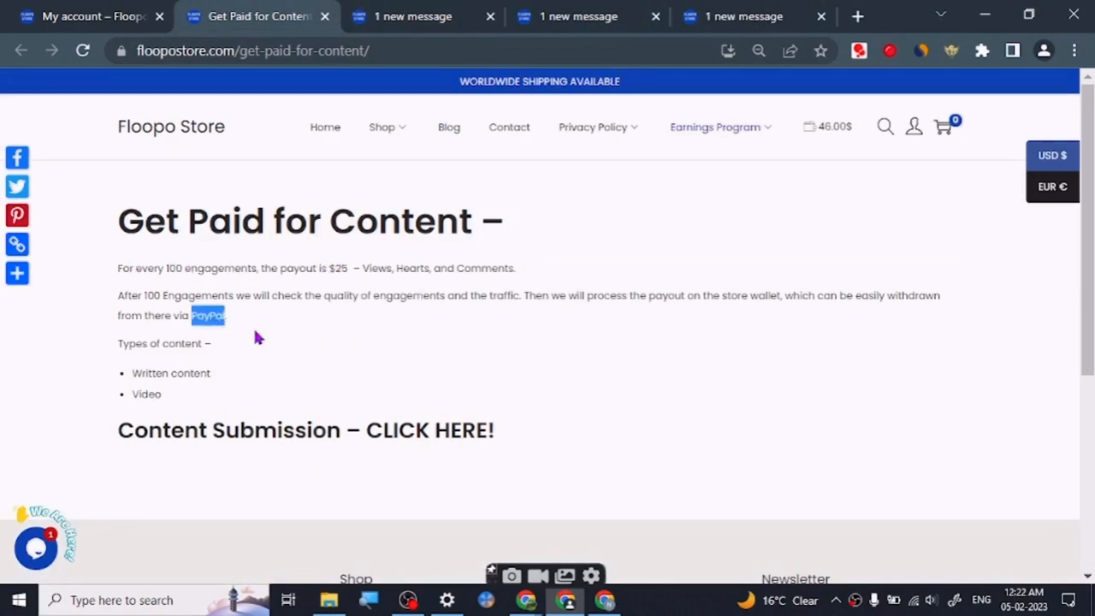
mouse_move(178, 343)
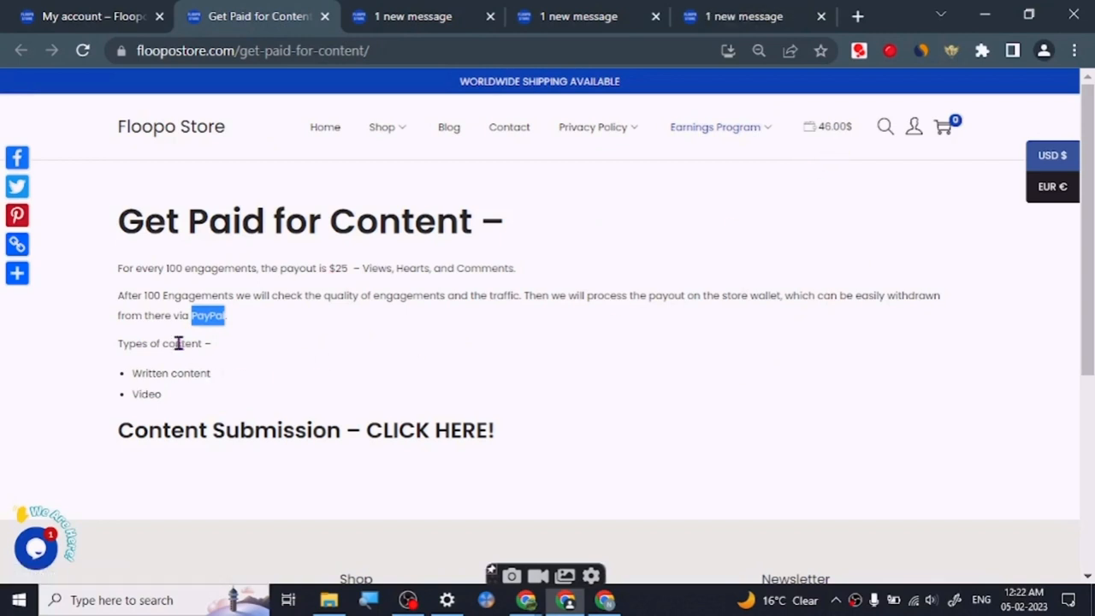
mouse_move(601, 302)
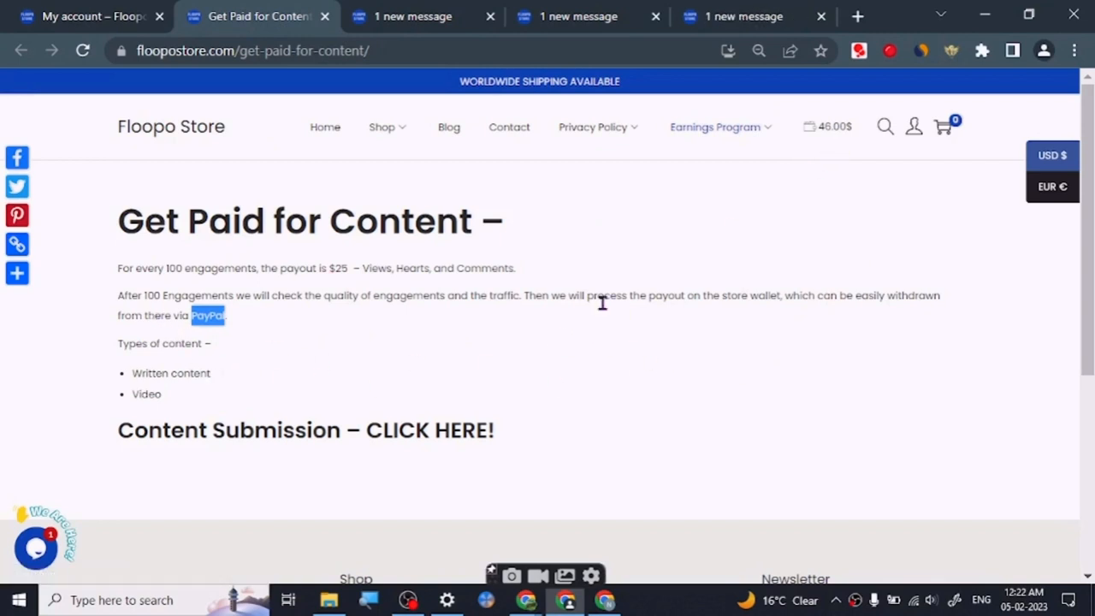
mouse_move(469, 389)
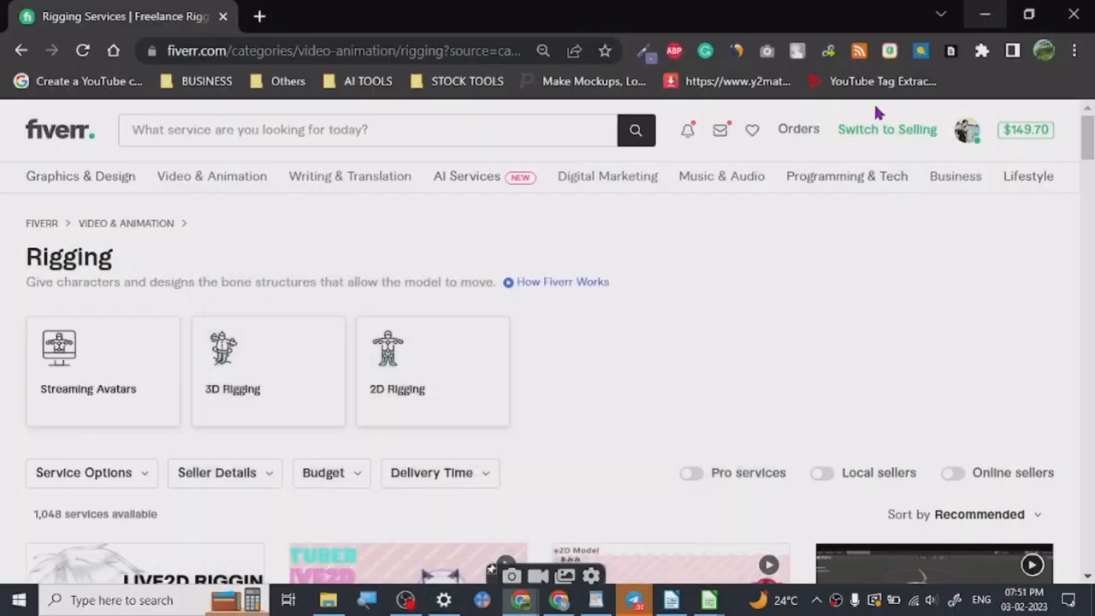
mouse_move(586, 346)
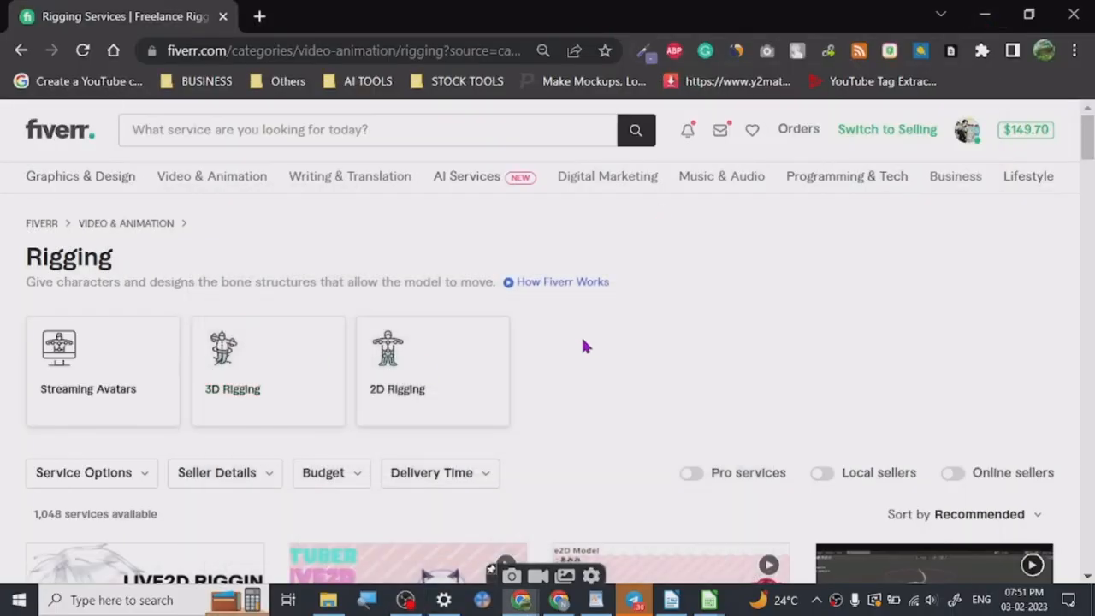
Step: Scroll through the Rigging gig cards, comparing seller levels, ratings and starting prices
scroll("down", 3)
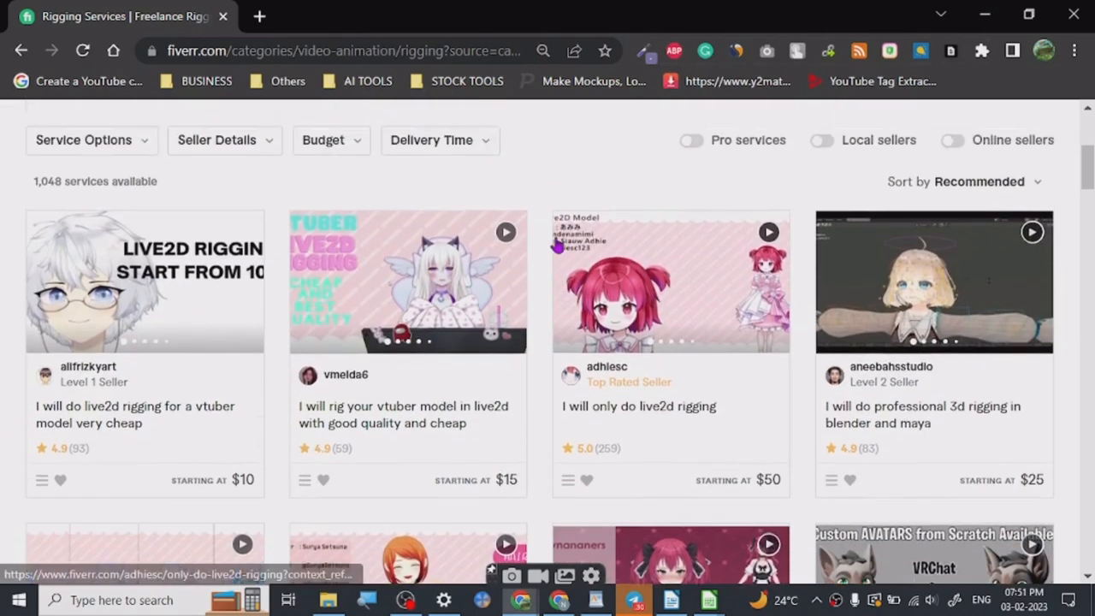
scroll("up", 3)
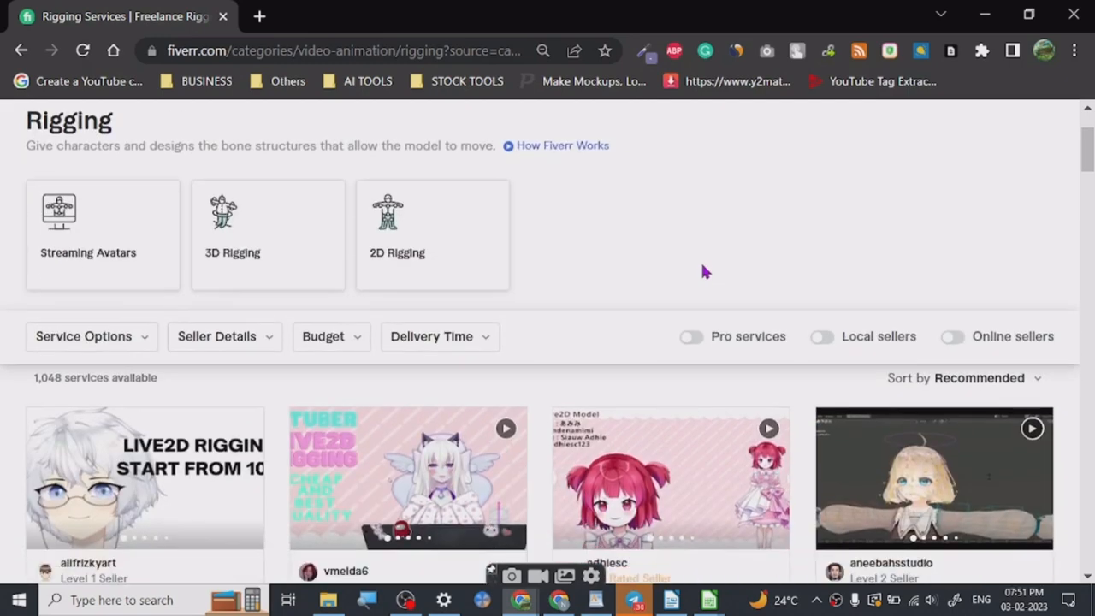
scroll("up", 3)
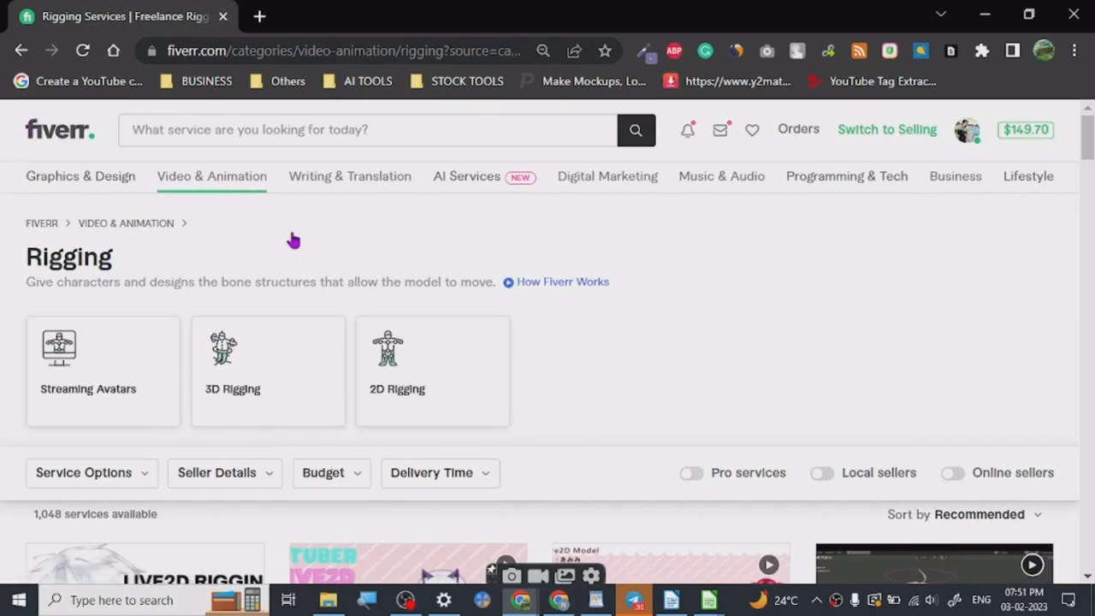
mouse_move(635, 384)
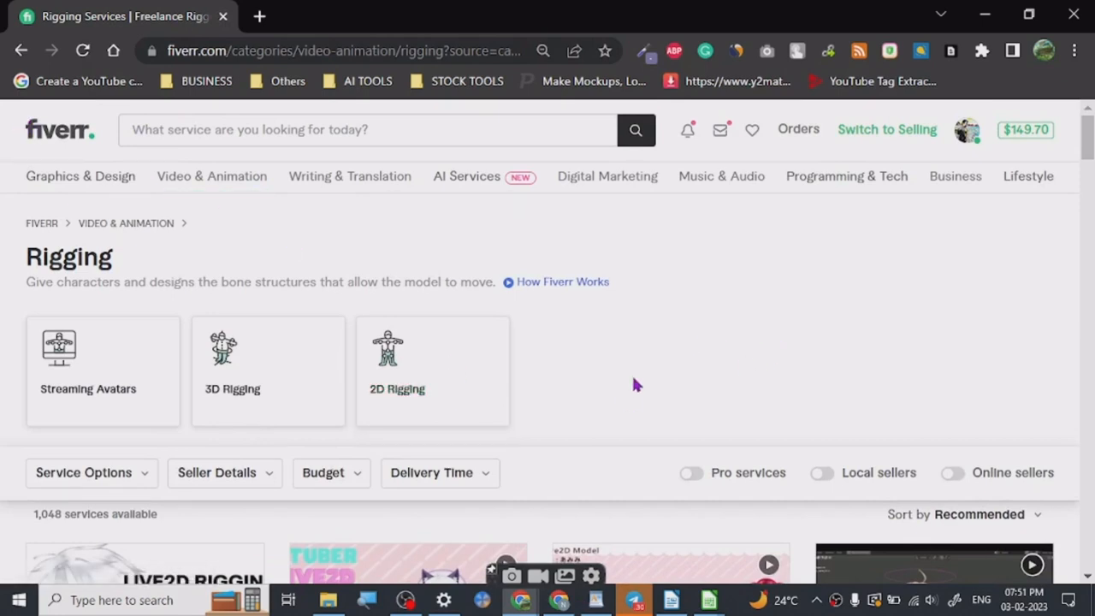
mouse_move(693, 371)
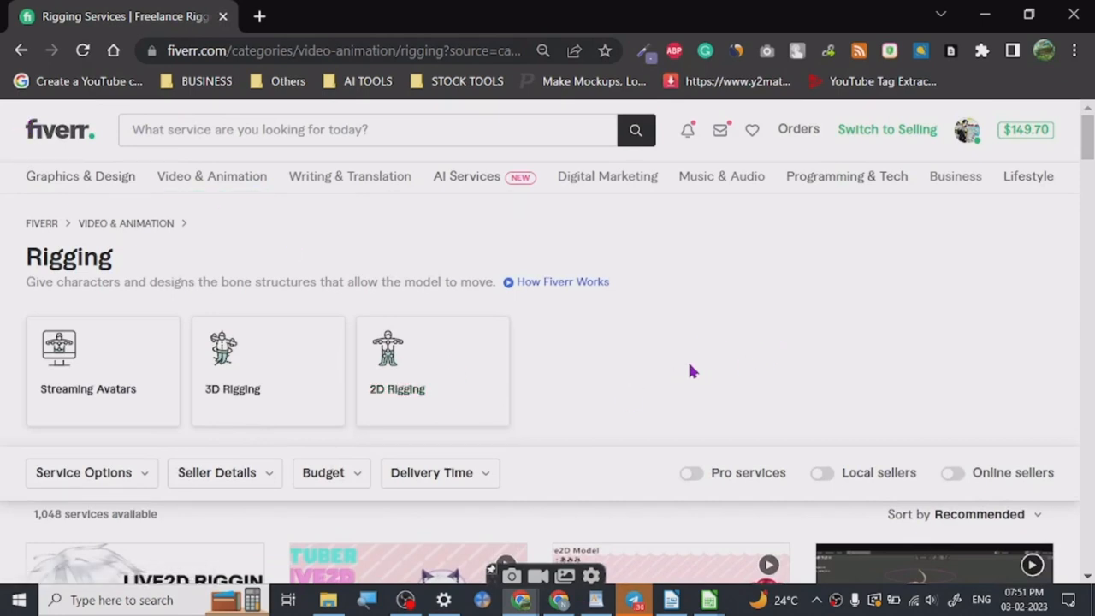
scroll("down", 3)
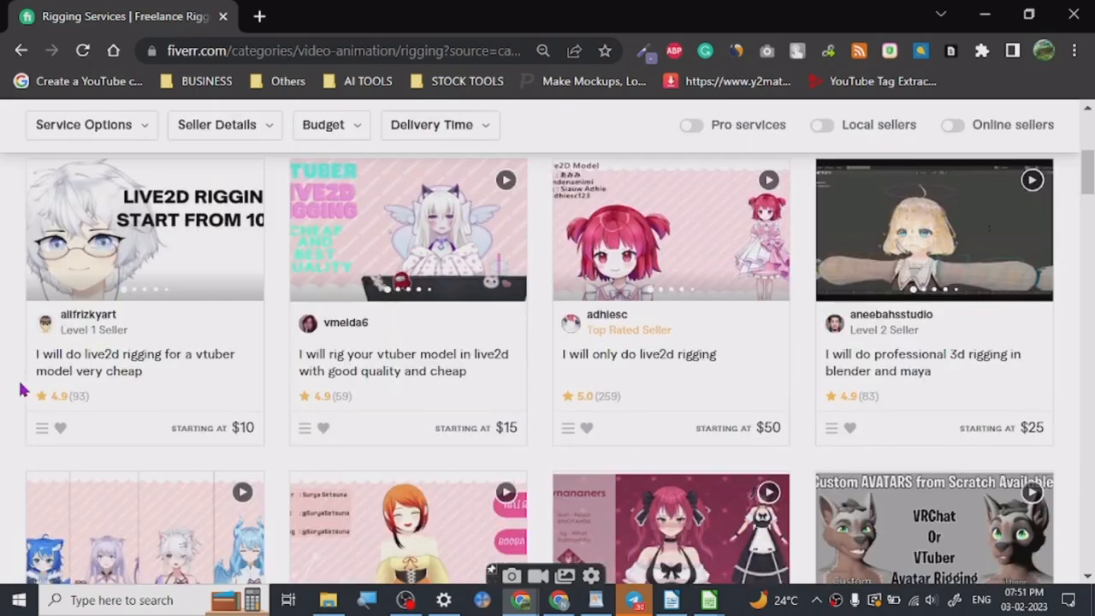
scroll("up", 3)
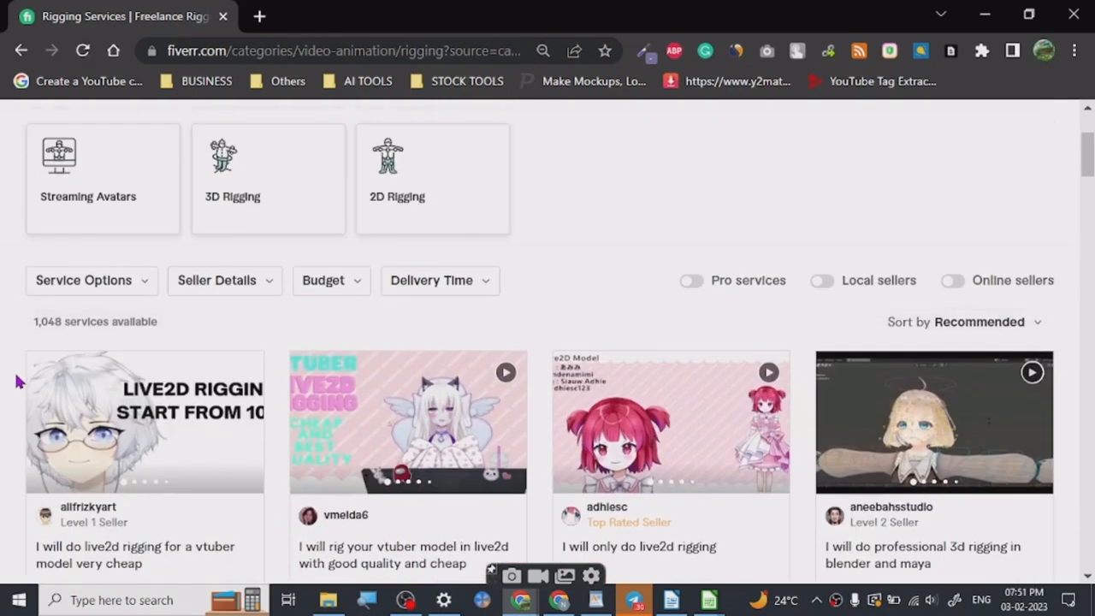
scroll("up", 3)
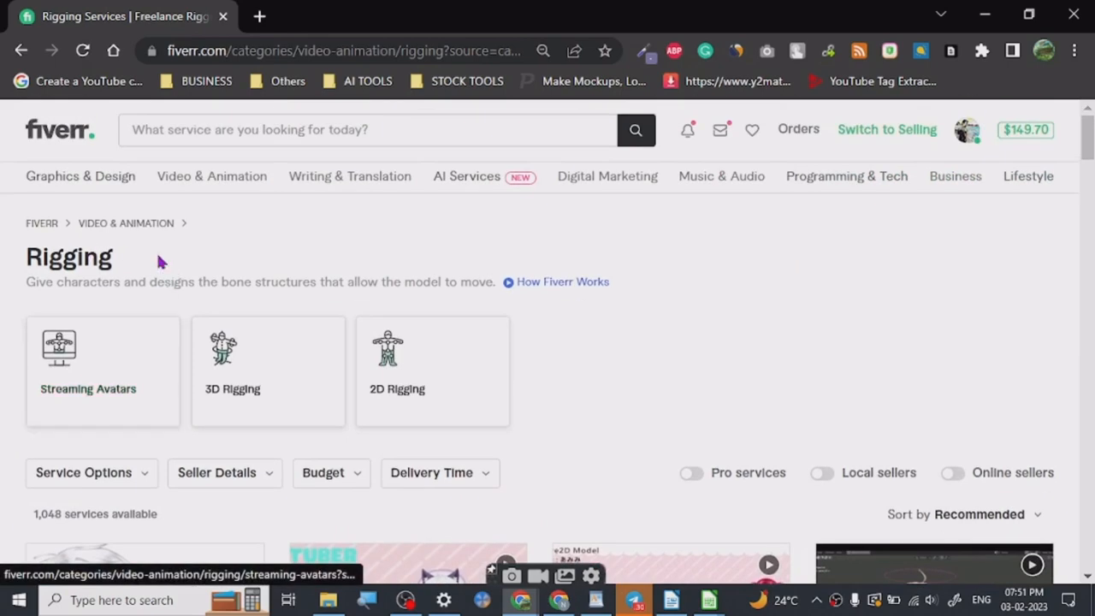
scroll("down", 3)
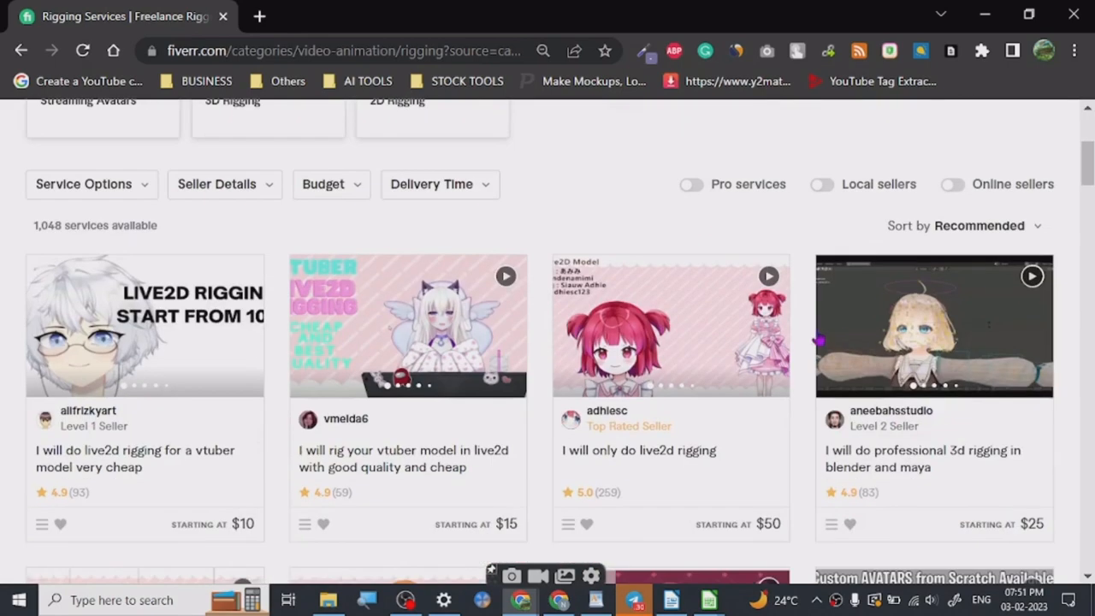
mouse_move(30, 238)
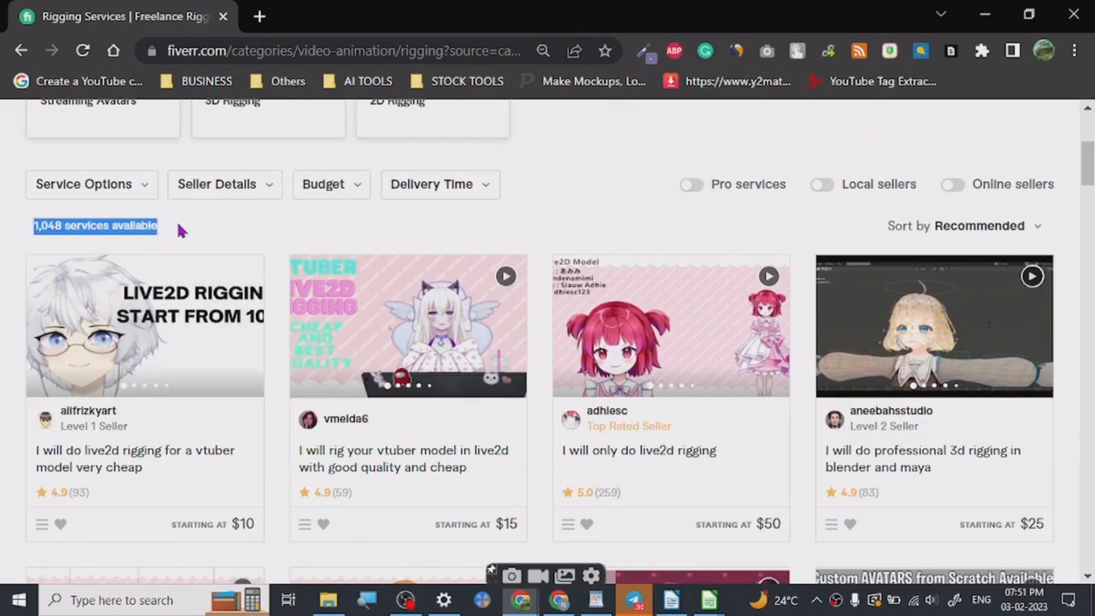
scroll("down", 3)
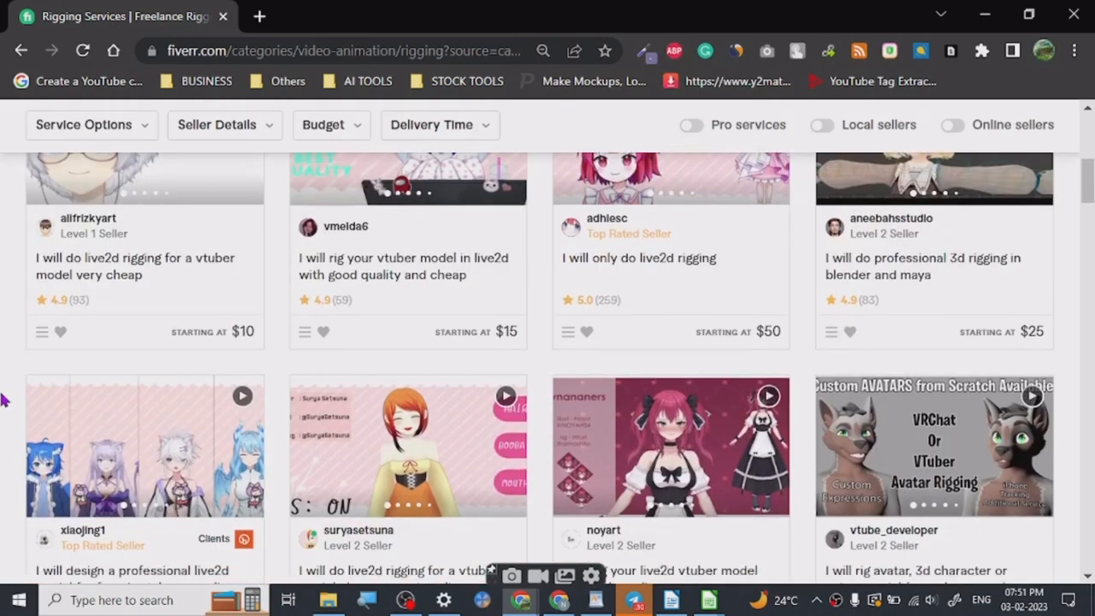
mouse_move(753, 315)
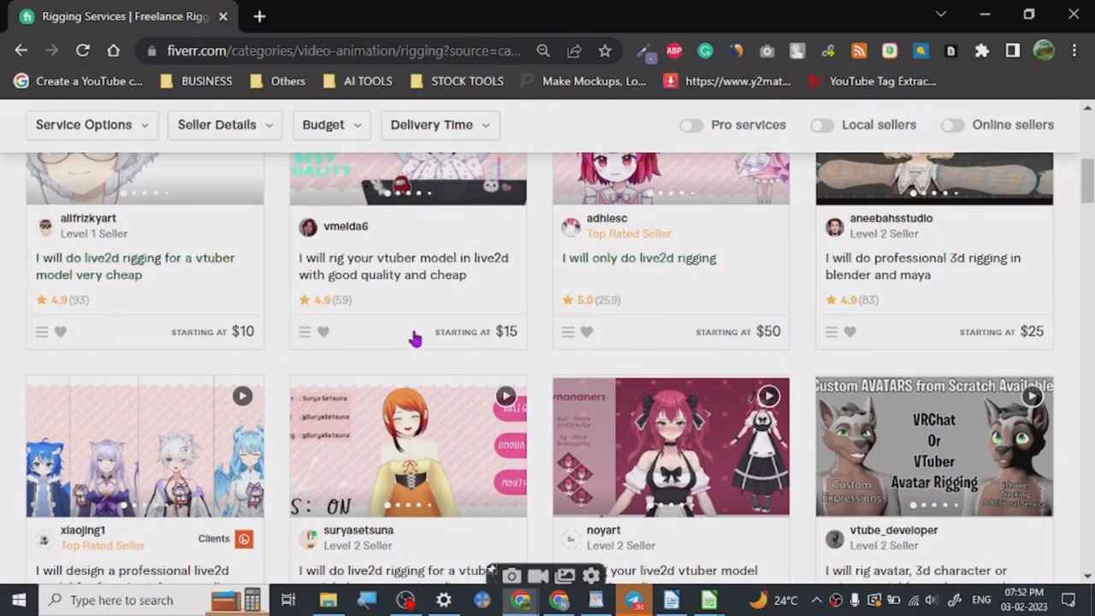
mouse_move(744, 324)
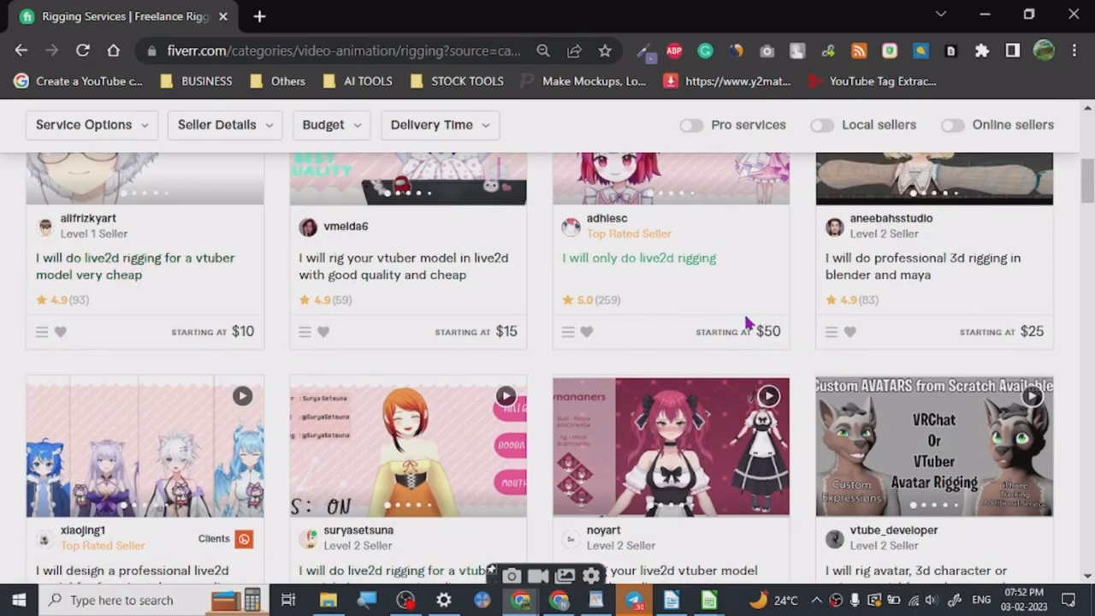
scroll("down", 3)
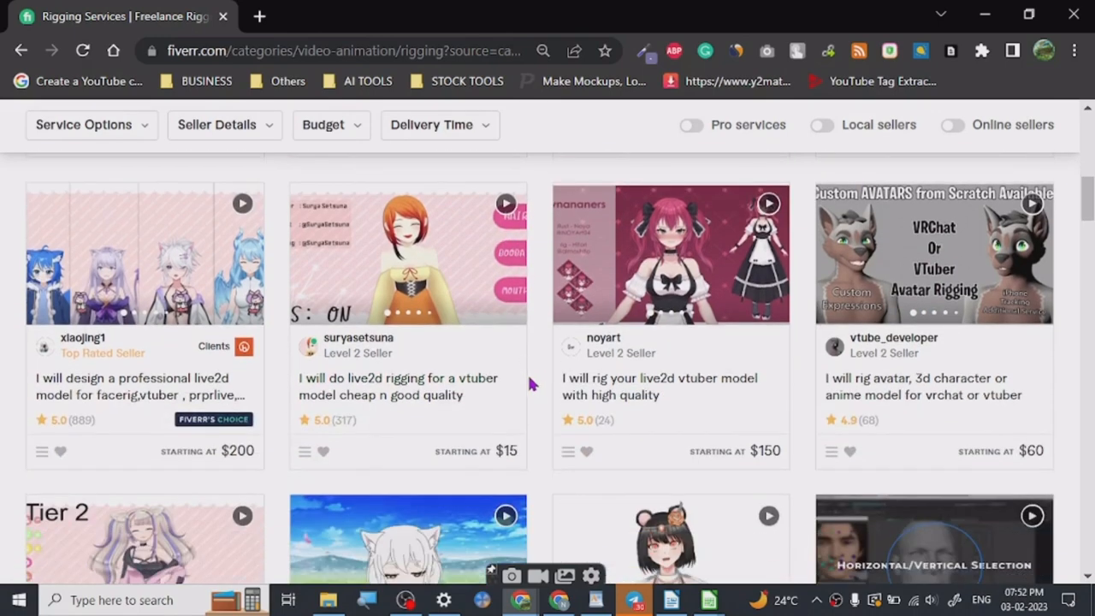
scroll("up", 3)
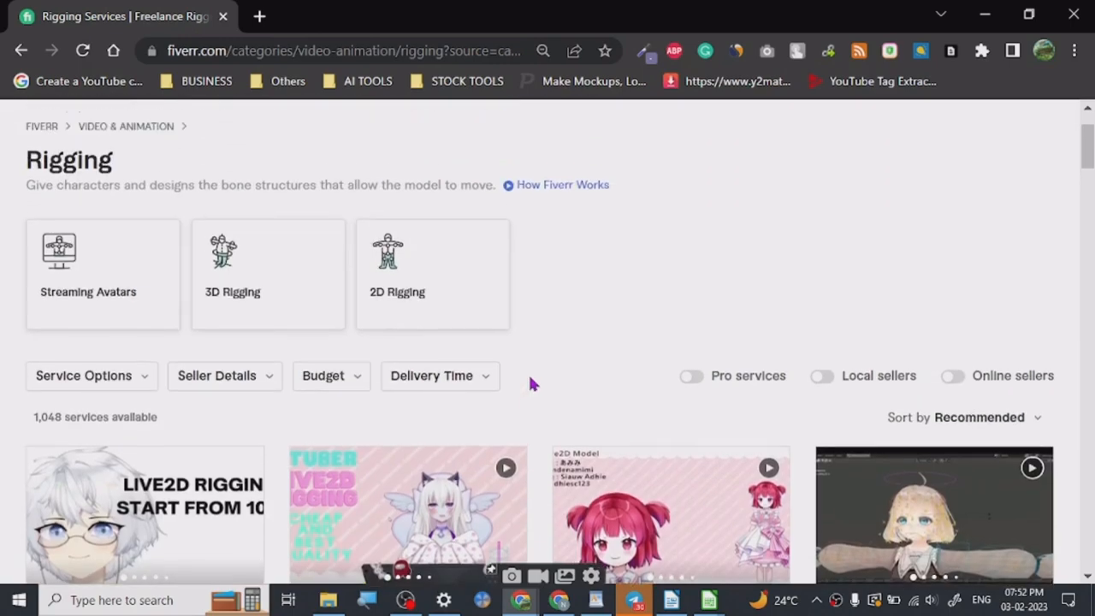
scroll("up", 3)
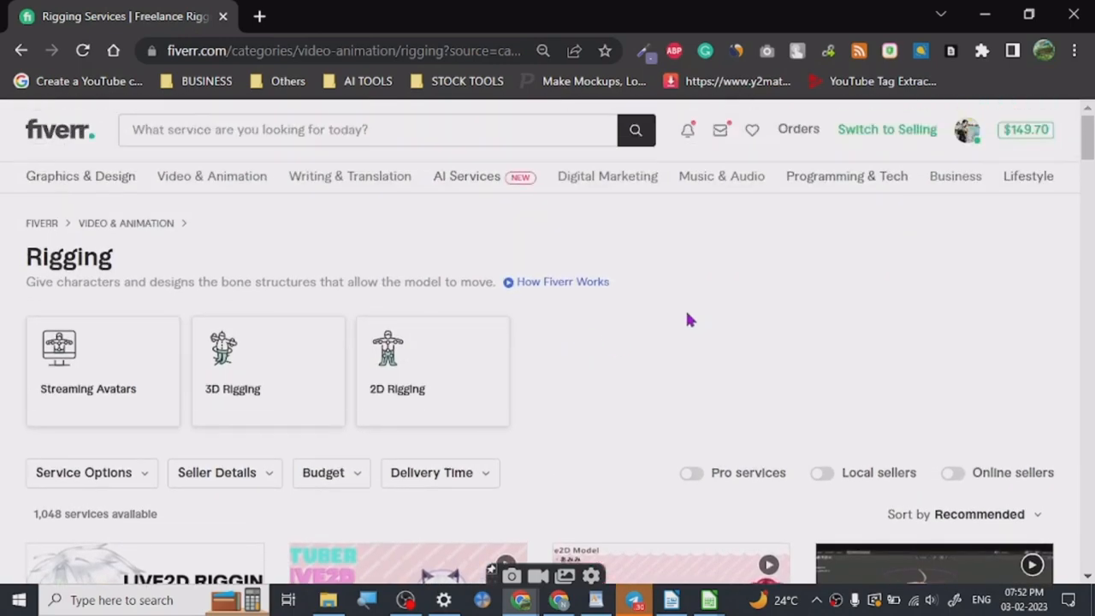
scroll("down", 3)
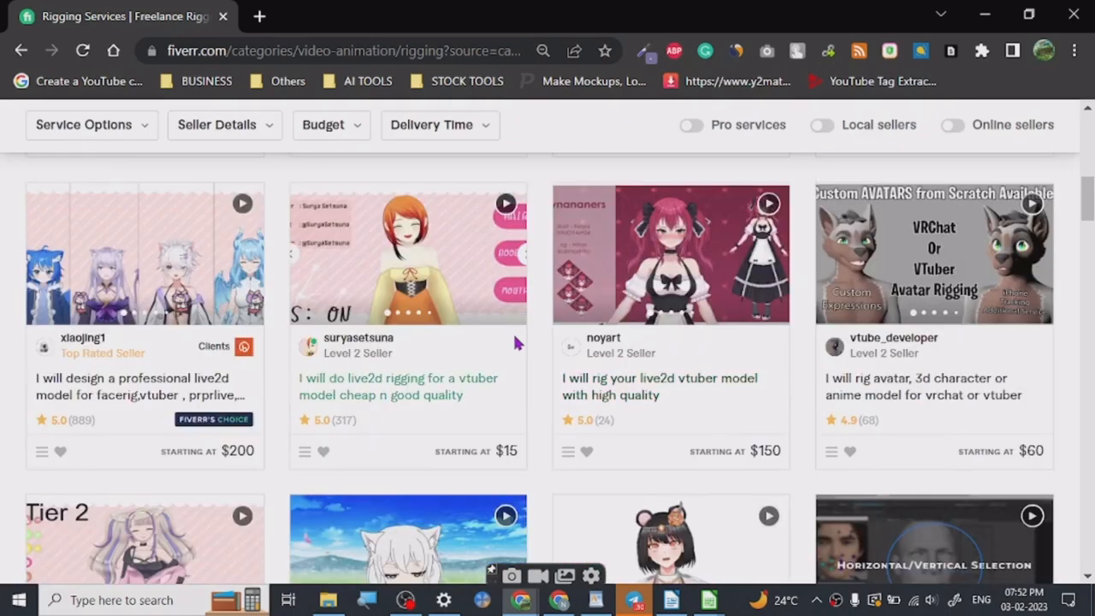
scroll("down", 3)
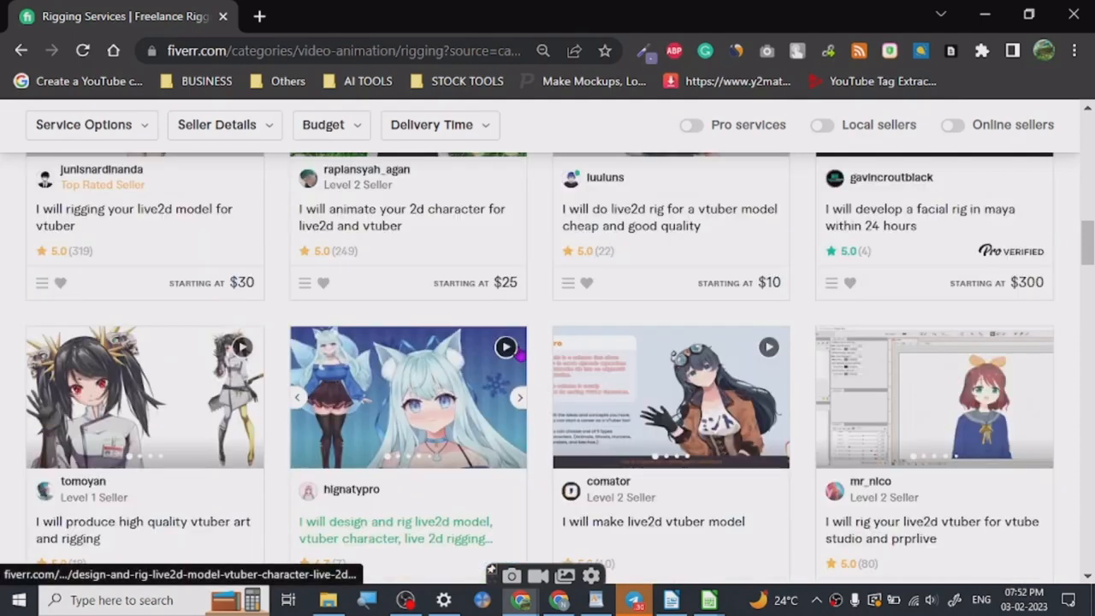
scroll("down", 3)
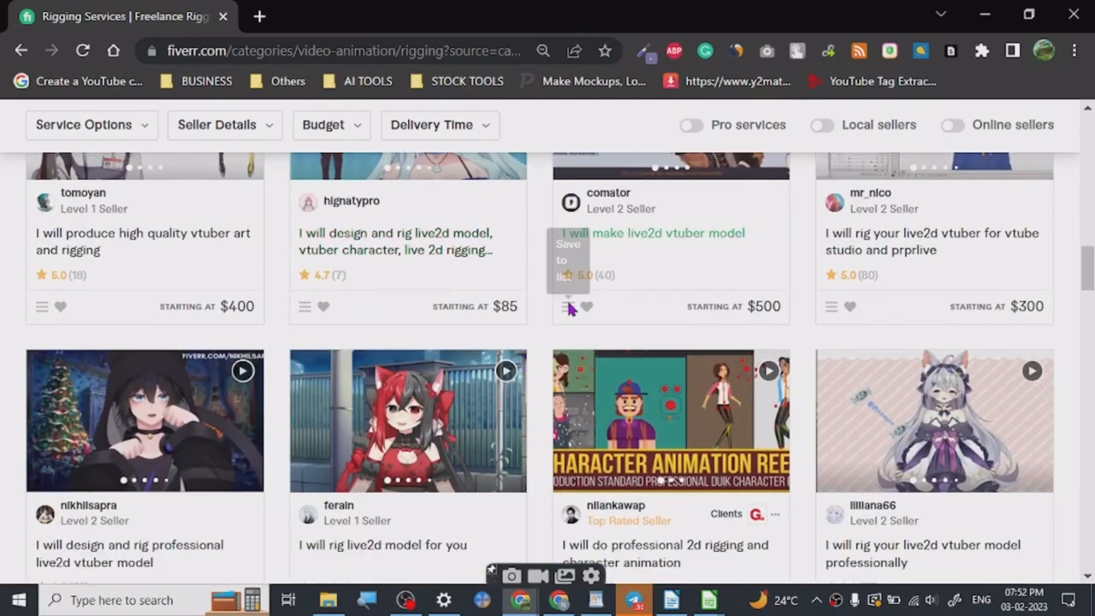
mouse_move(210, 336)
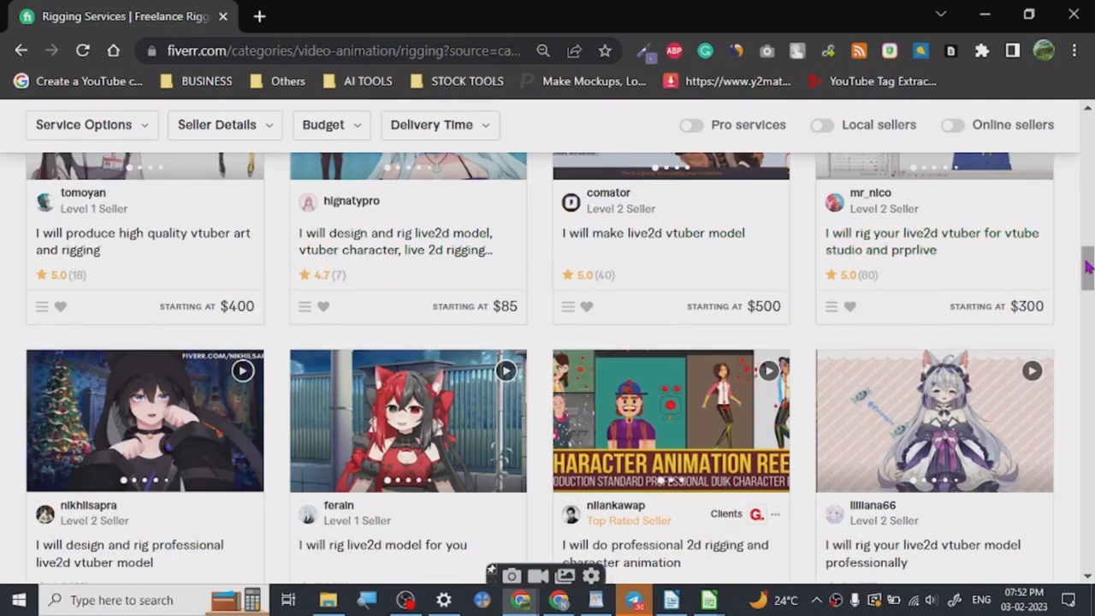
scroll("down", 3)
type("youtube.com")
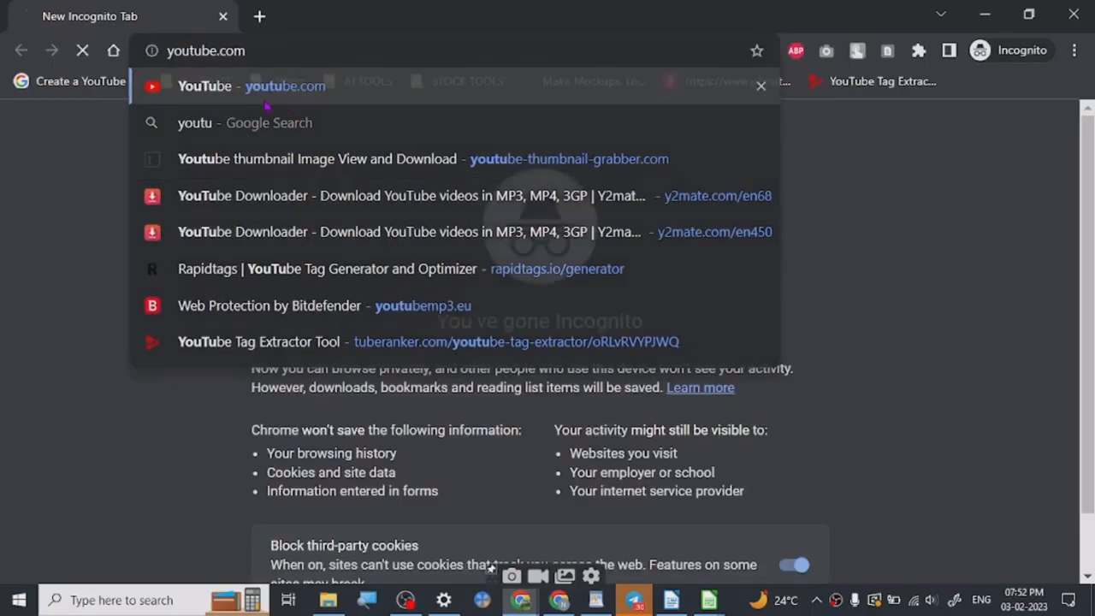
Step: Search Google for 'rigging tutorial youtube' in a new tab
type("rigg")
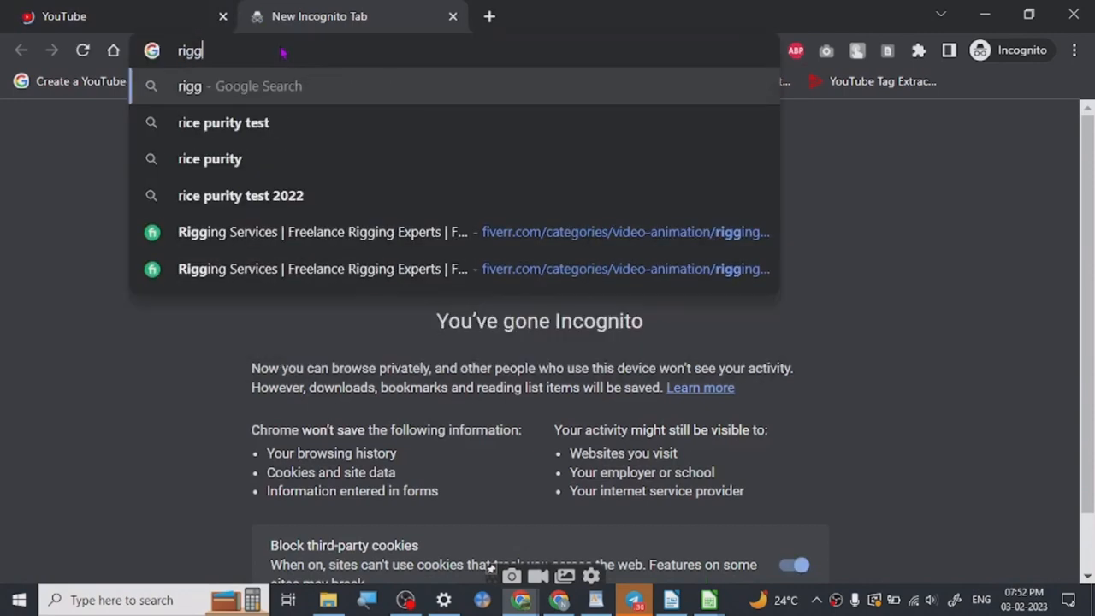
type("ing")
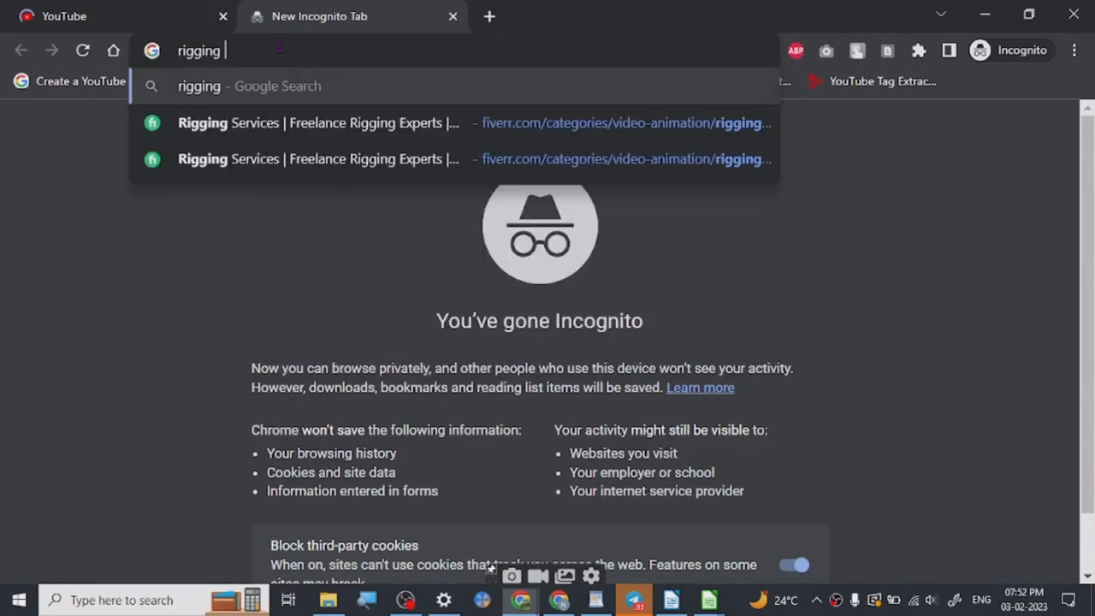
type("tutorial yo")
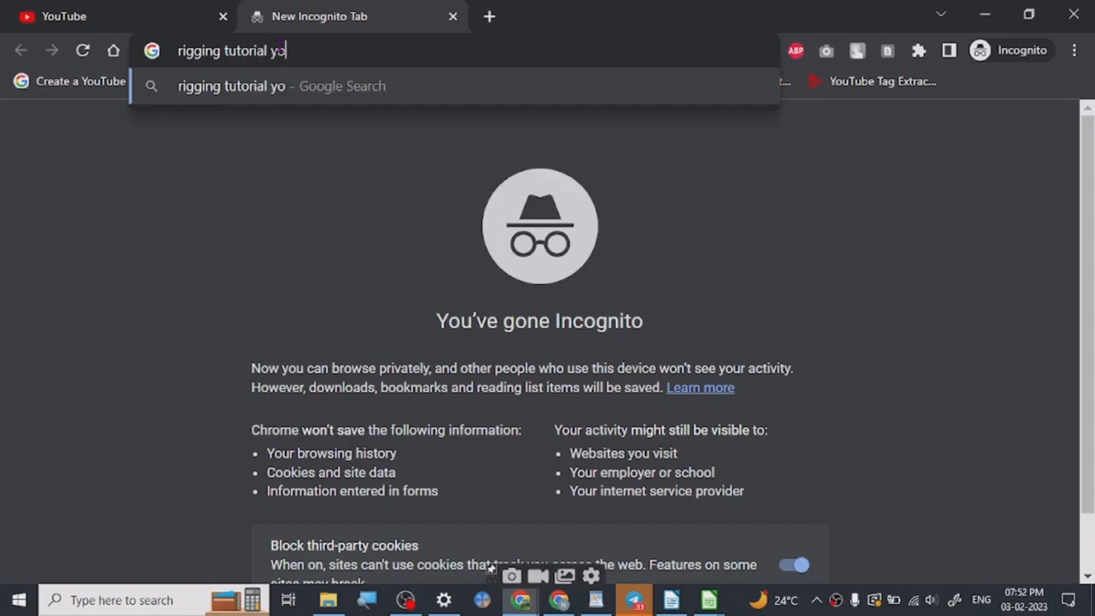
key("Return")
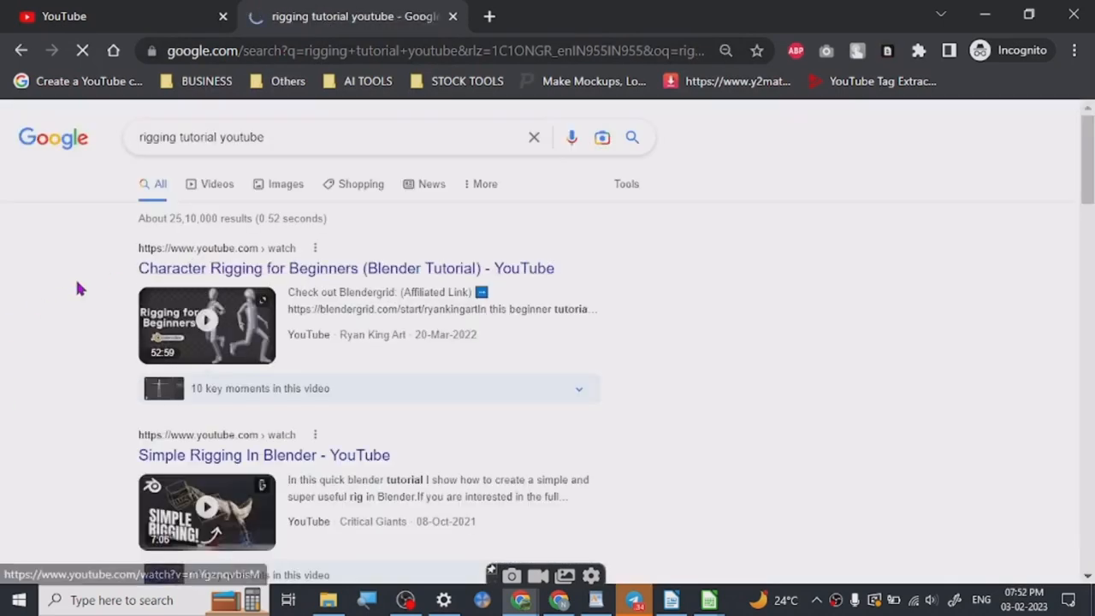
Step: Scroll the Blender rigging video results to Related searches, then close the YouTube tab
scroll("down", 3)
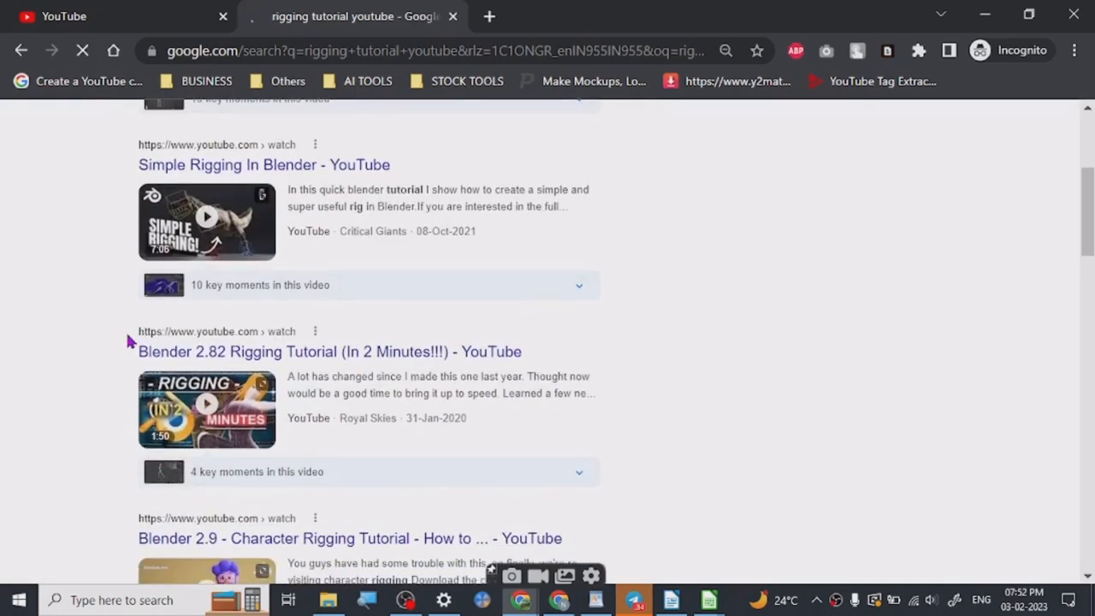
scroll("up", 3)
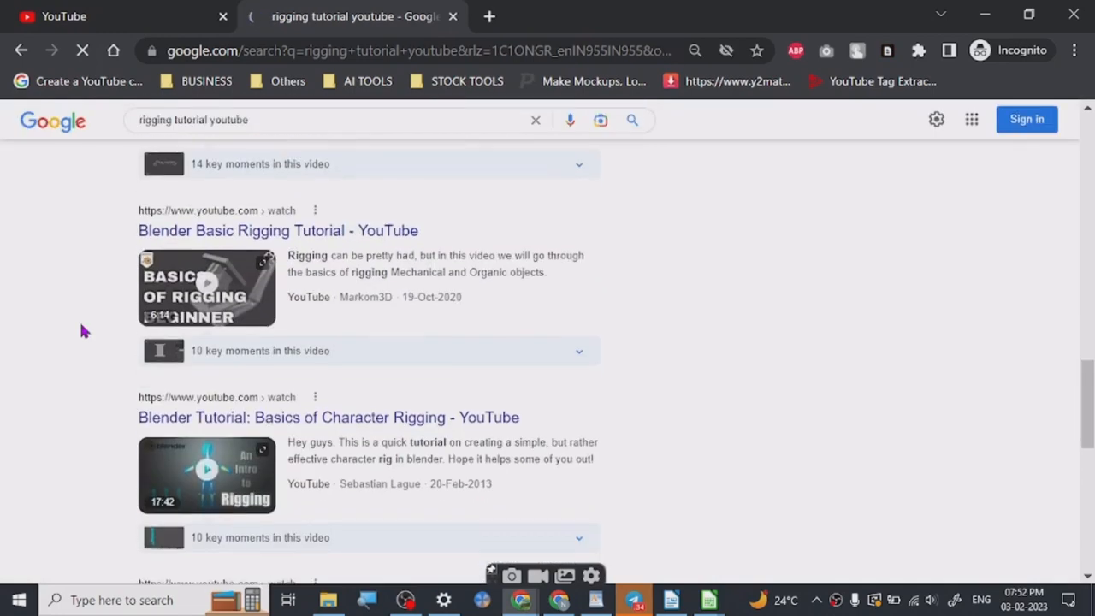
scroll("down", 3)
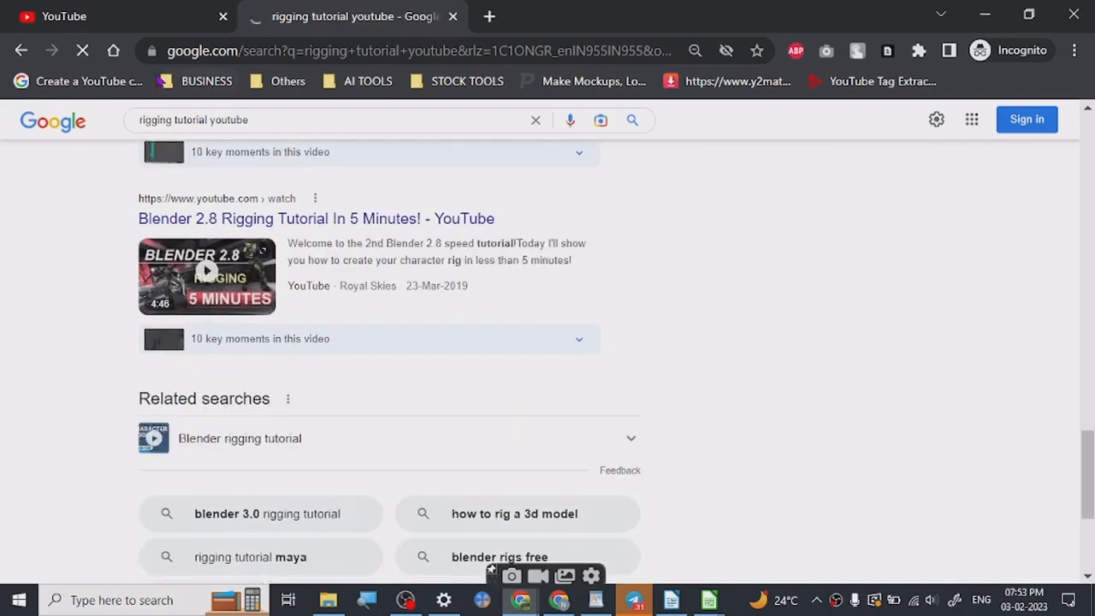
mouse_move(5, 282)
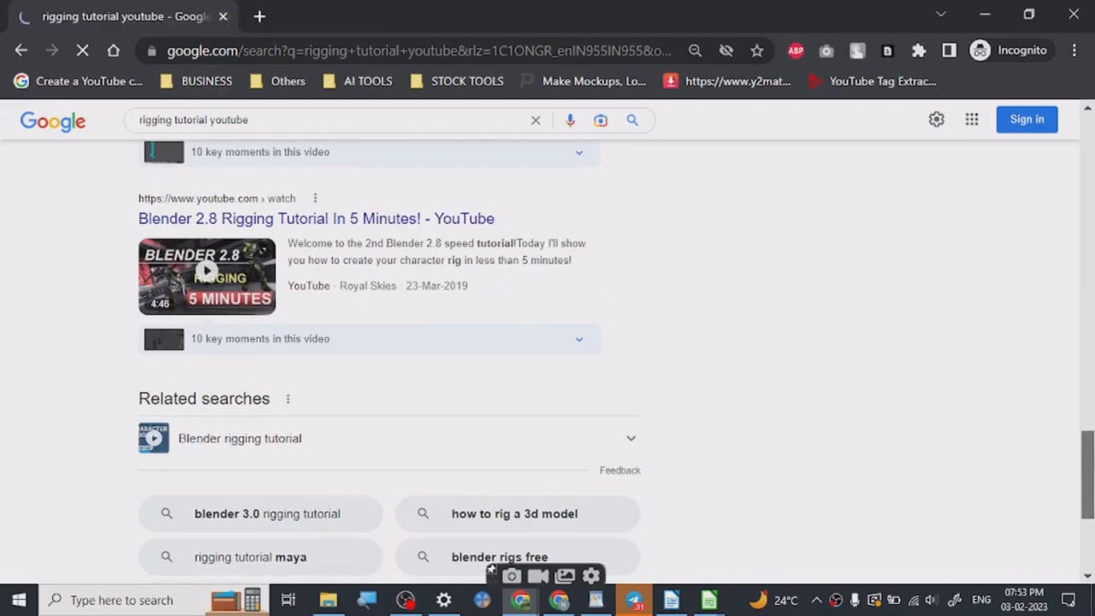
scroll("up", 3)
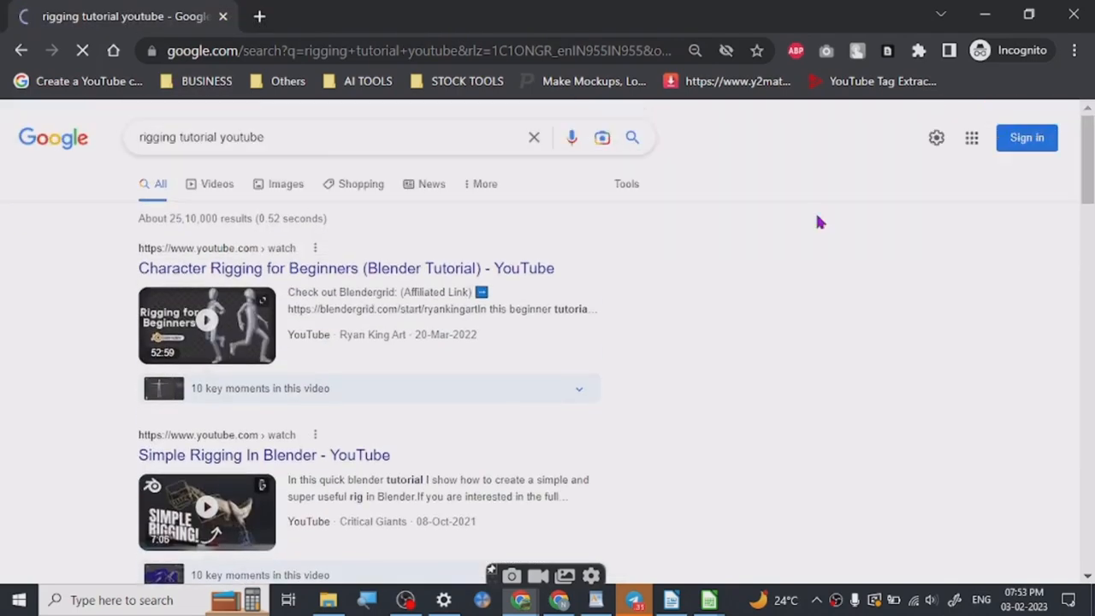
left_click(260, 15)
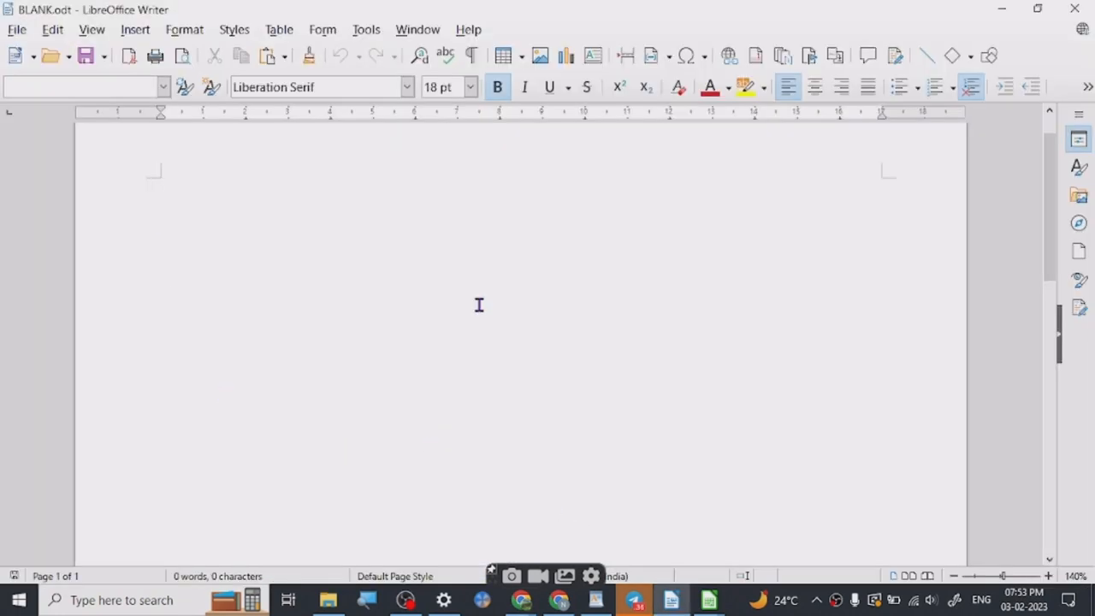
Step: Type the bold 18 pt heading 'Animation- AUTO DESJK MAYA AND BLENDER' in Writer
type("animation")
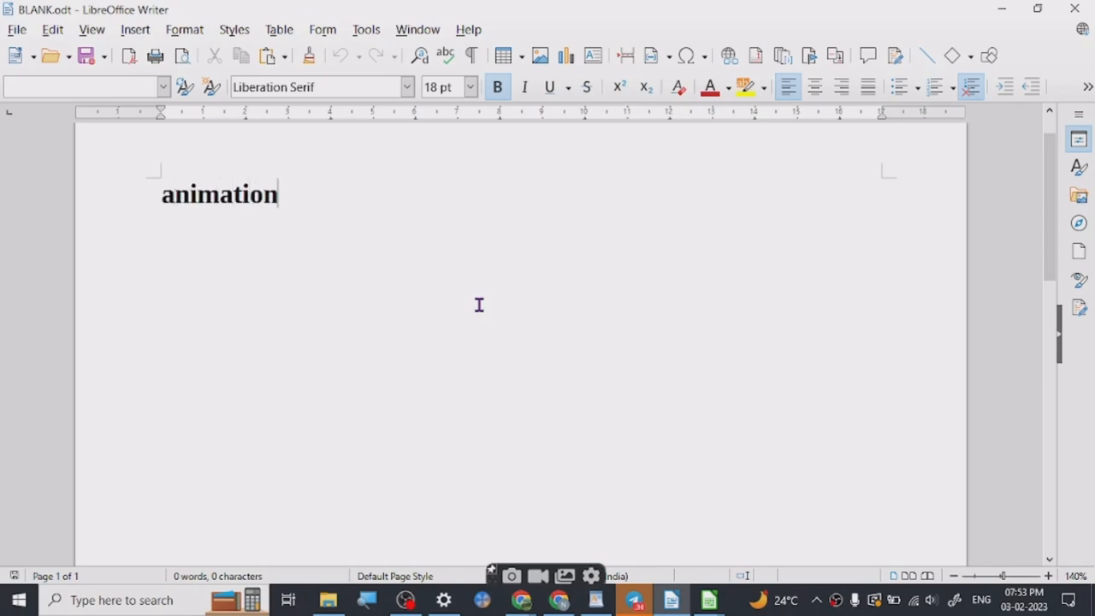
type("Animation")
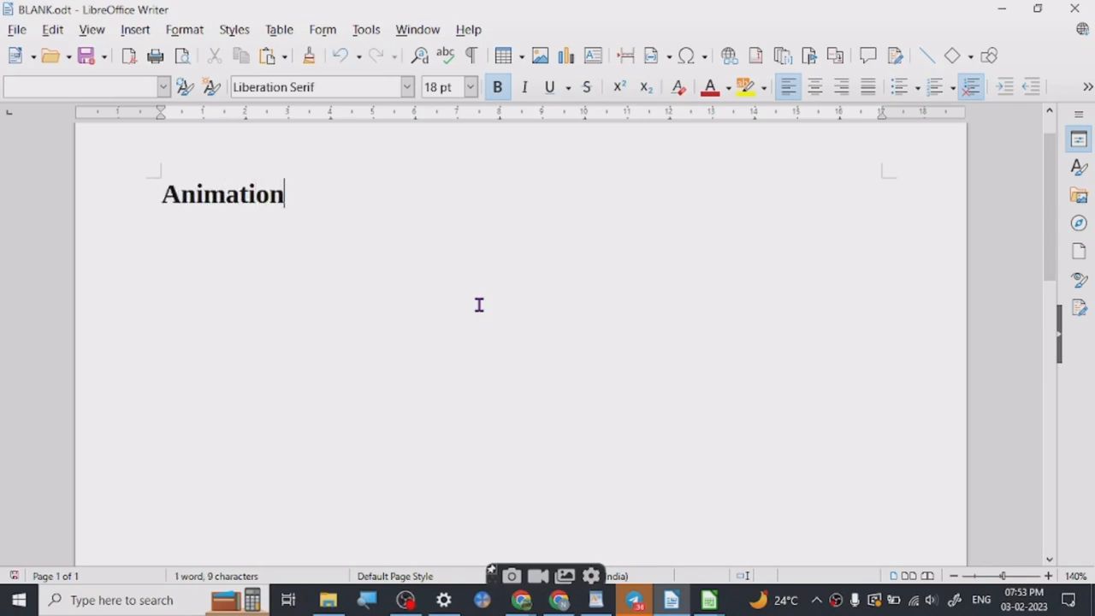
type("-")
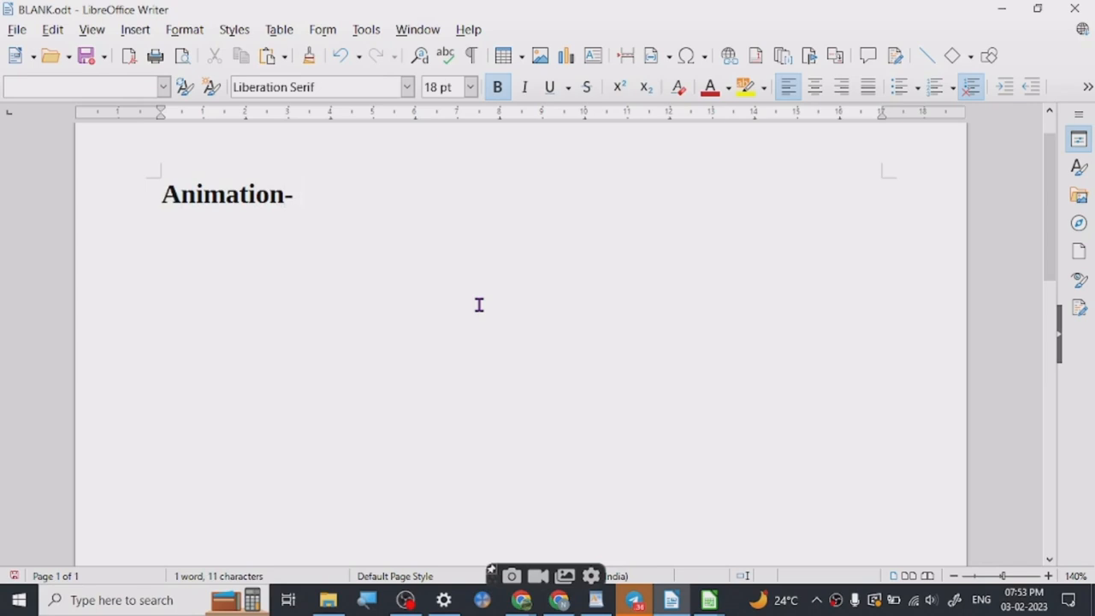
type("AUT")
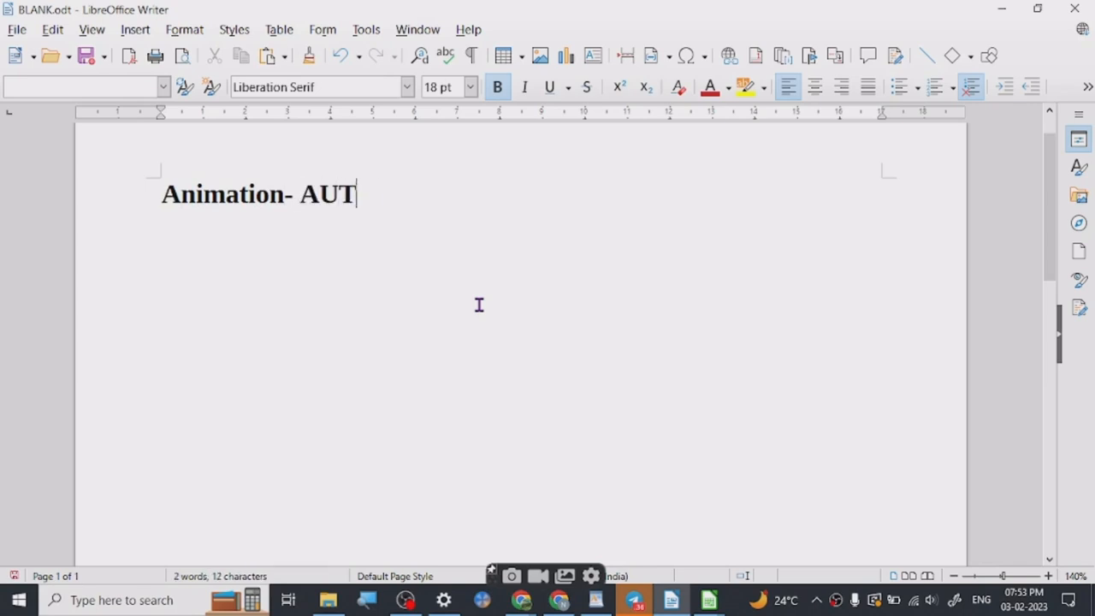
type("O DESJK MAY")
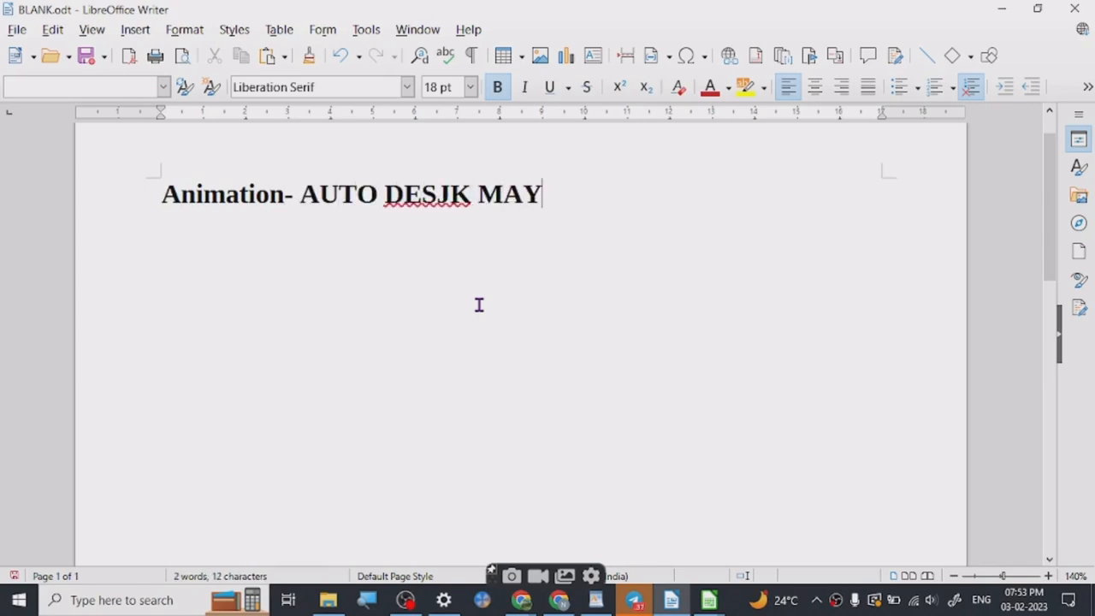
type("A AND")
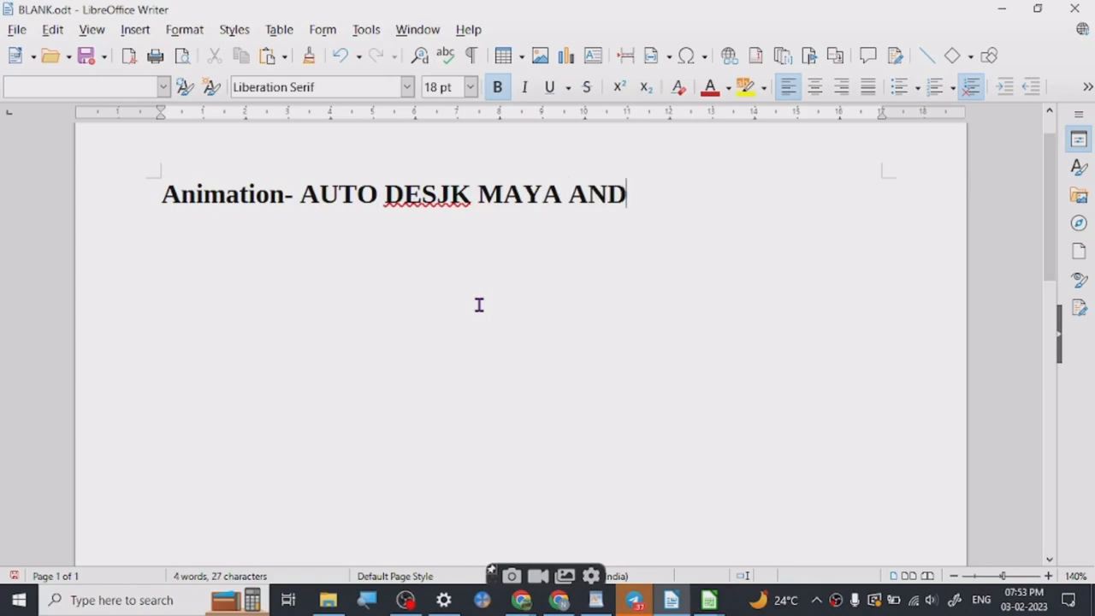
type("BLE")
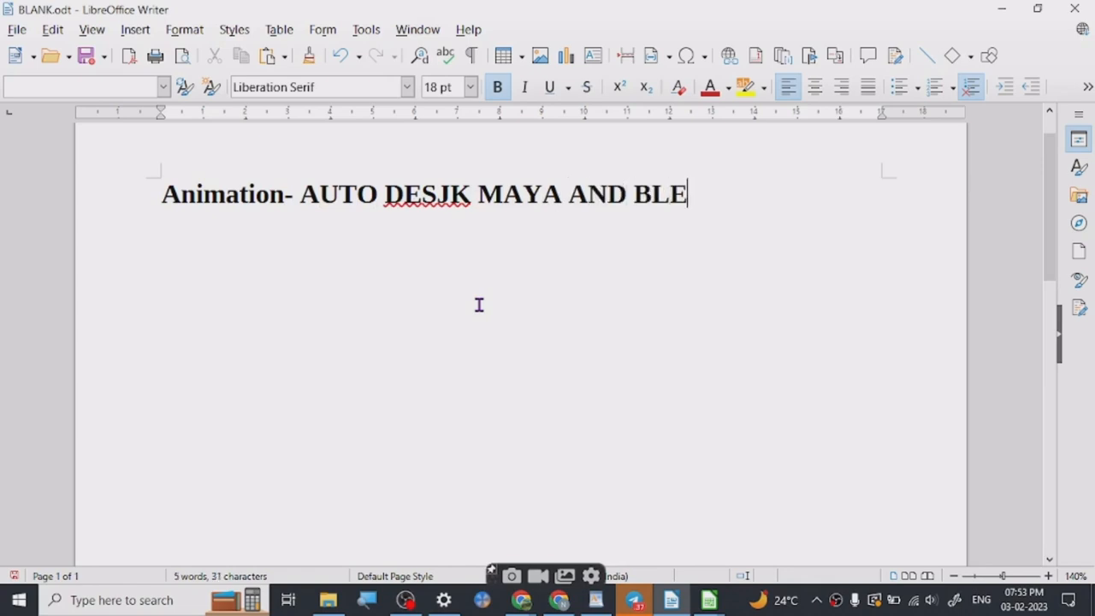
type("NDER")
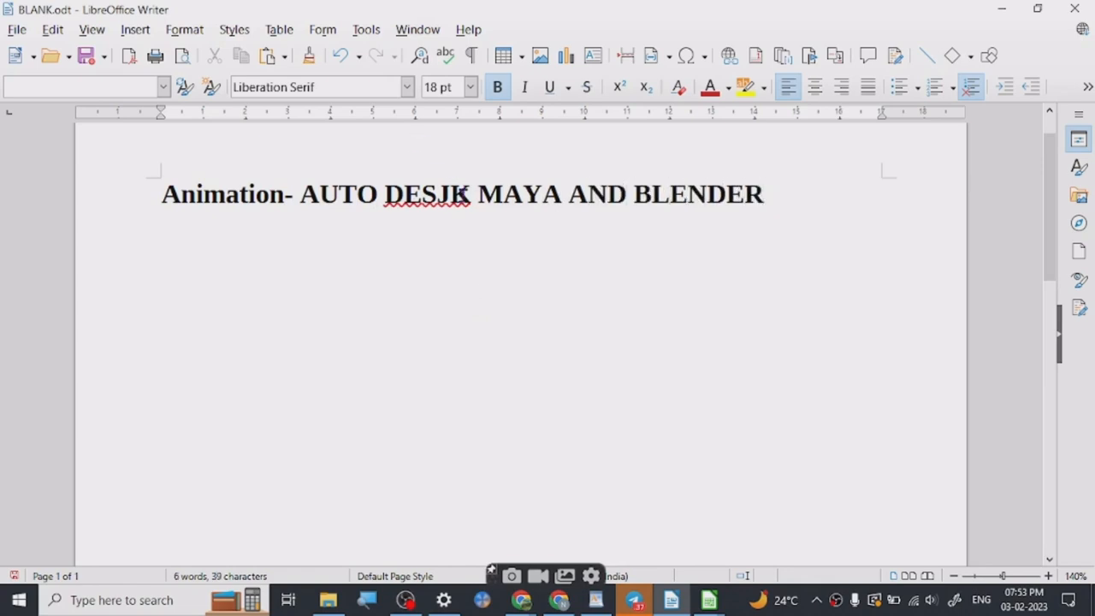
key("Backspace")
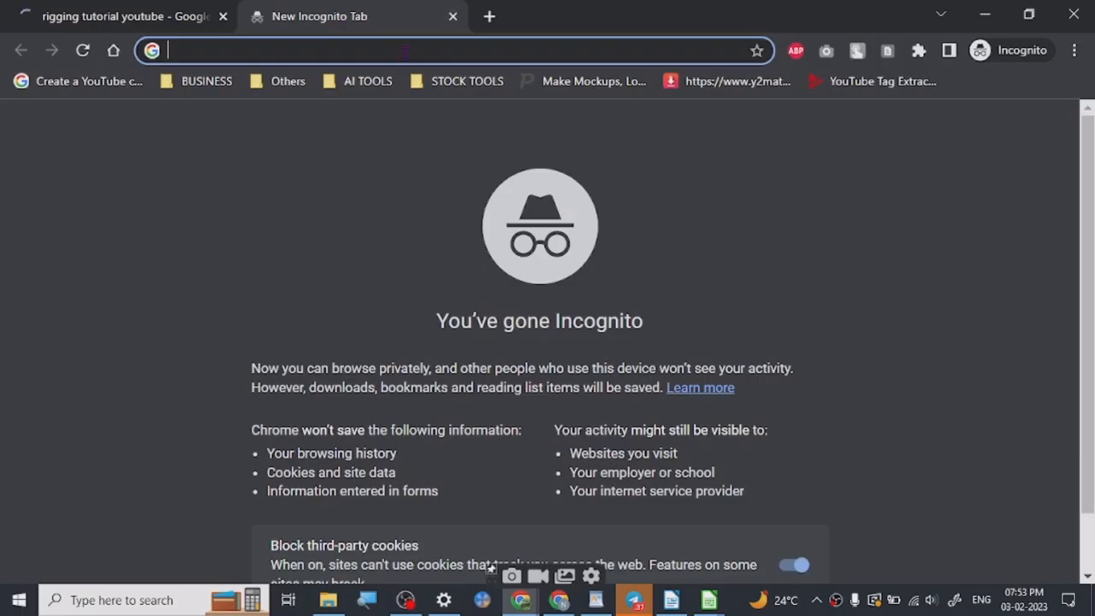
Step: Search Google for 'BLENDER ANIMATION SOFTWARE' and open the blender.org result
type("BLEND")
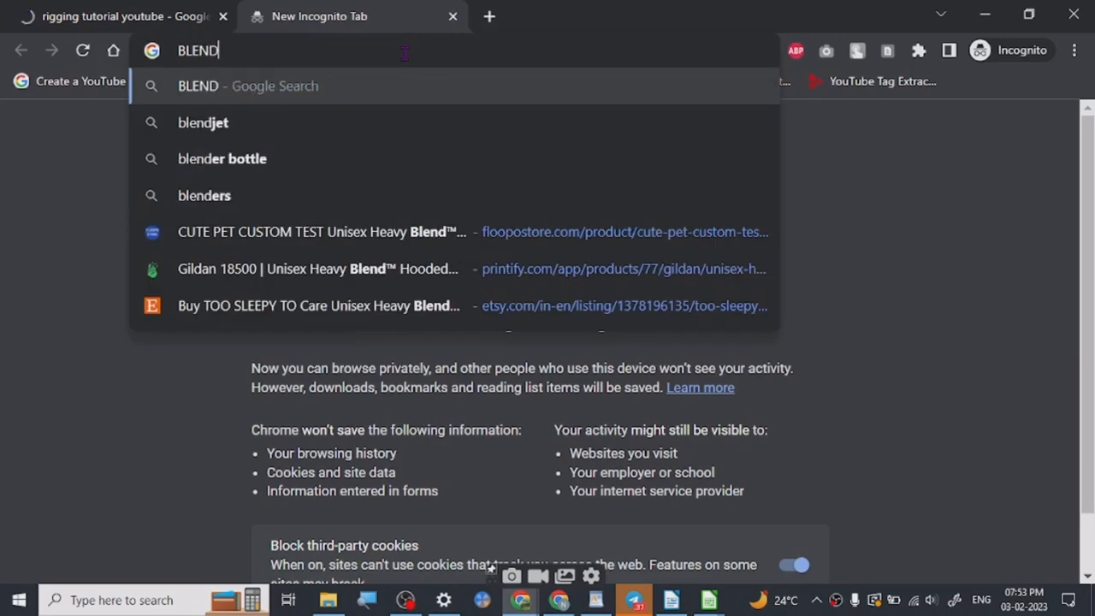
type("ER ANIM,")
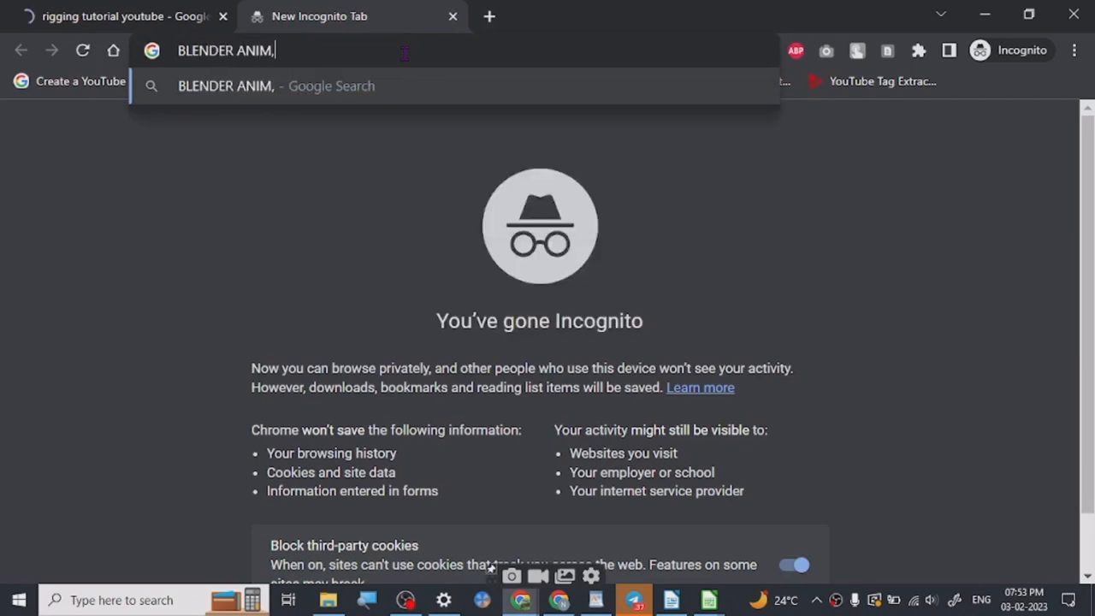
key("Backspace")
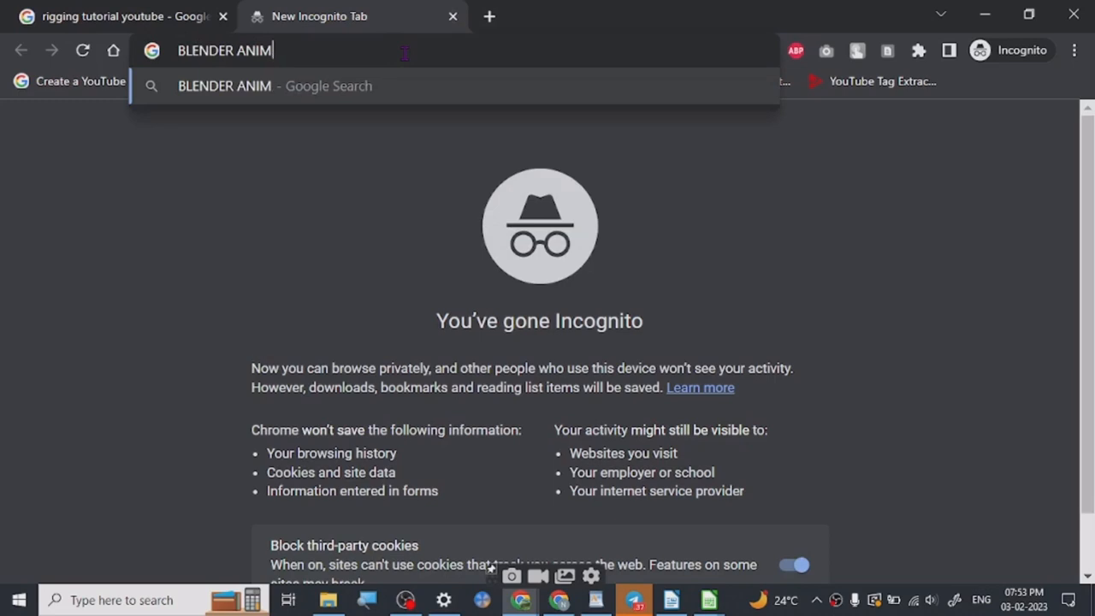
type("ATION SOF")
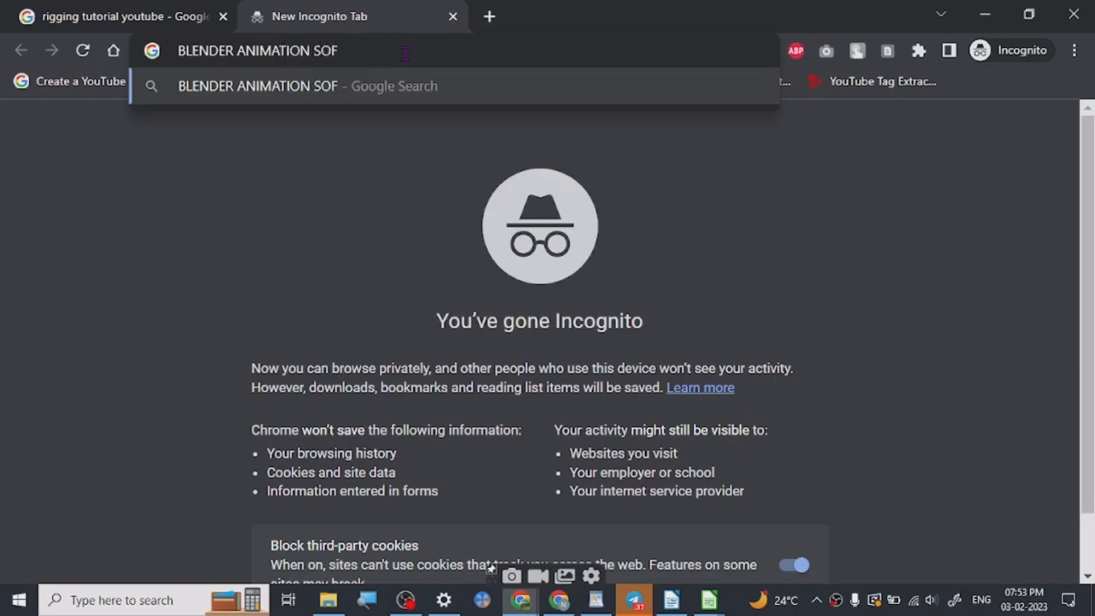
key("Return")
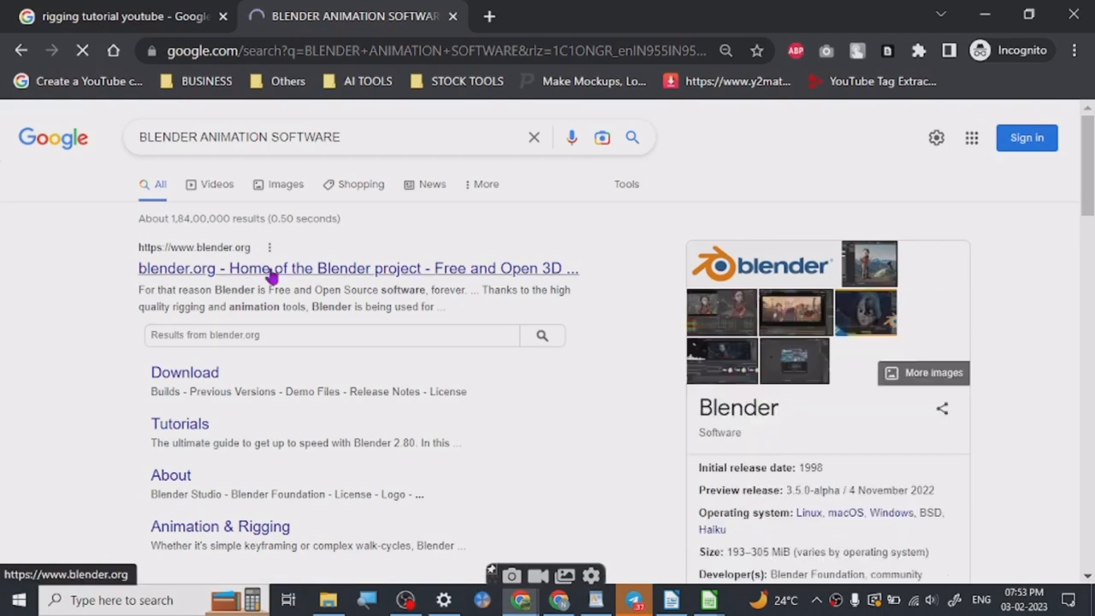
left_click(265, 268)
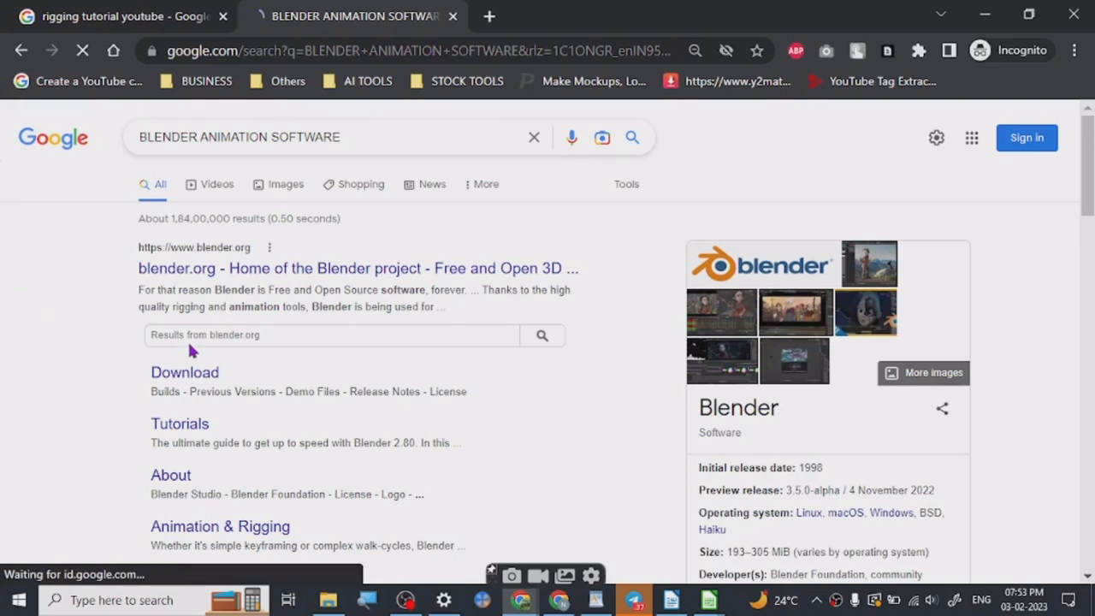
mouse_move(36, 383)
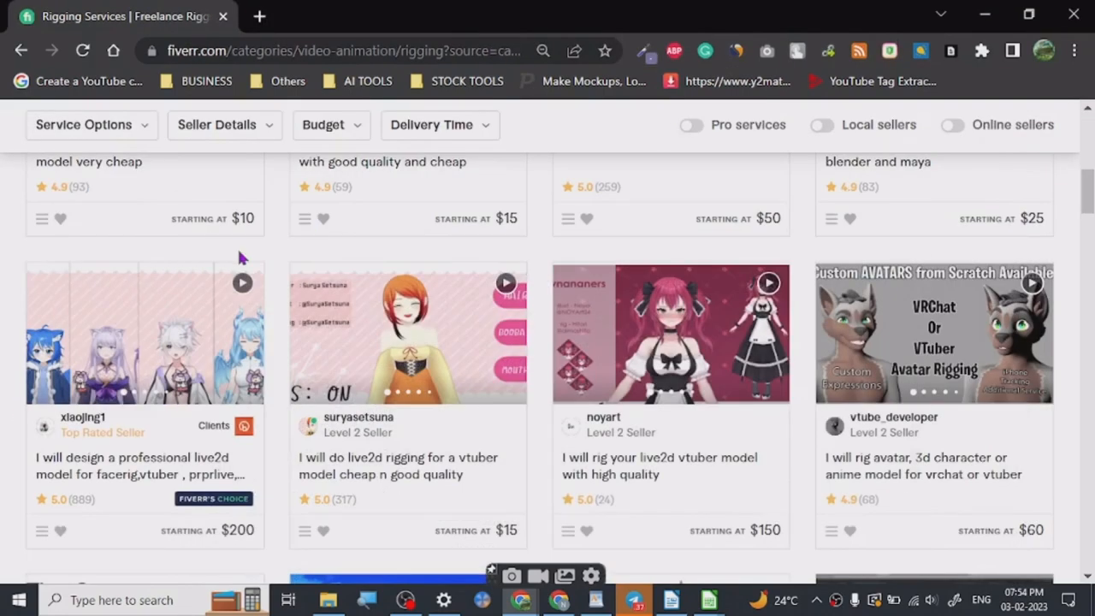
Step: Scroll up and down through the Rigging category's 1,048 gig listings
scroll("up", 3)
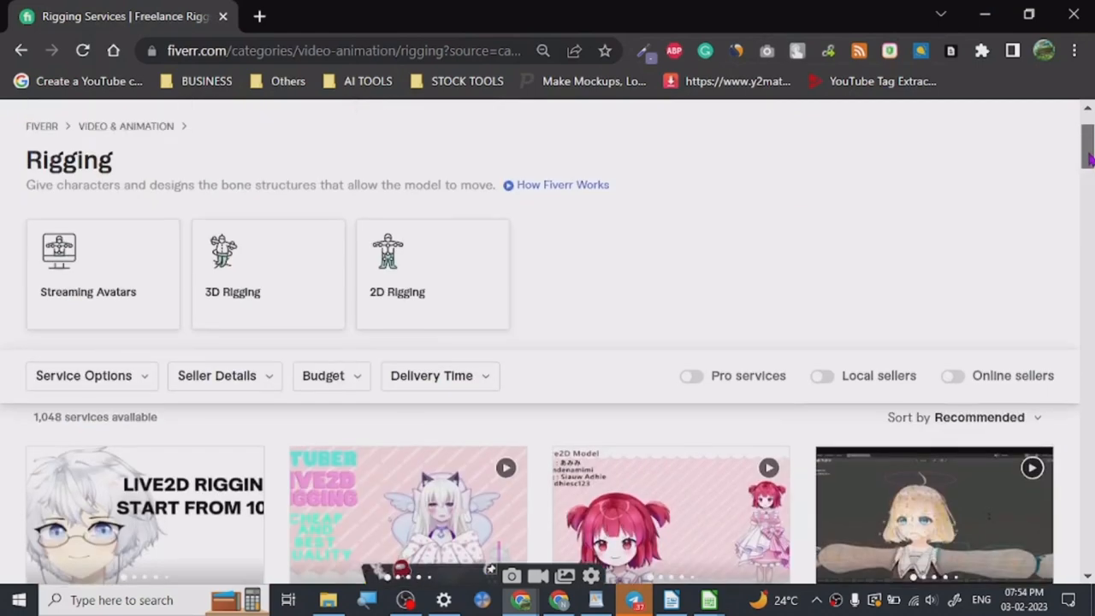
scroll("up", 3)
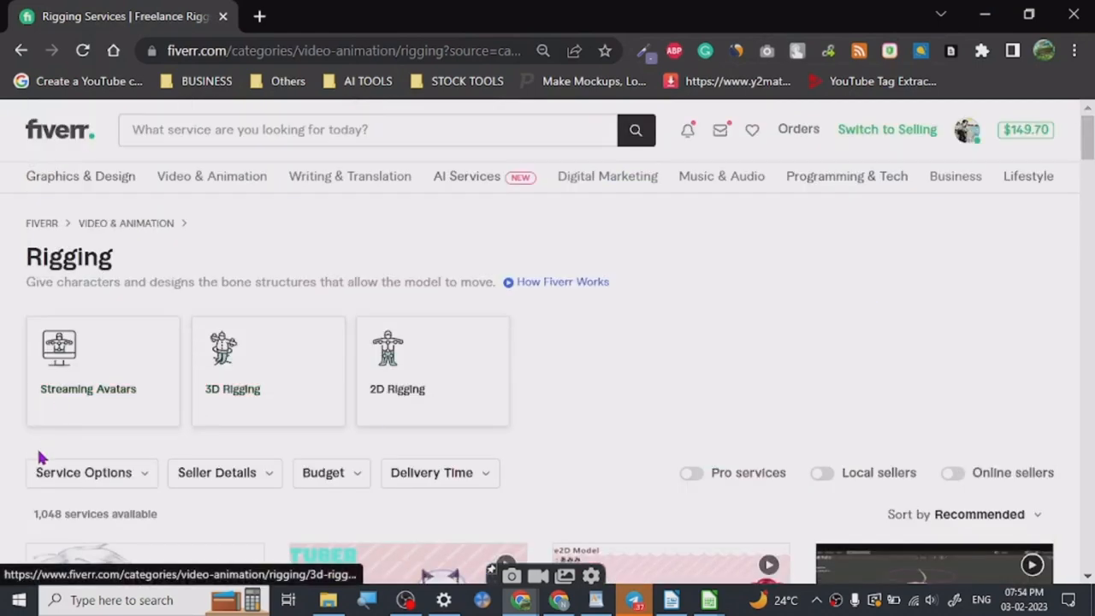
scroll("down", 3)
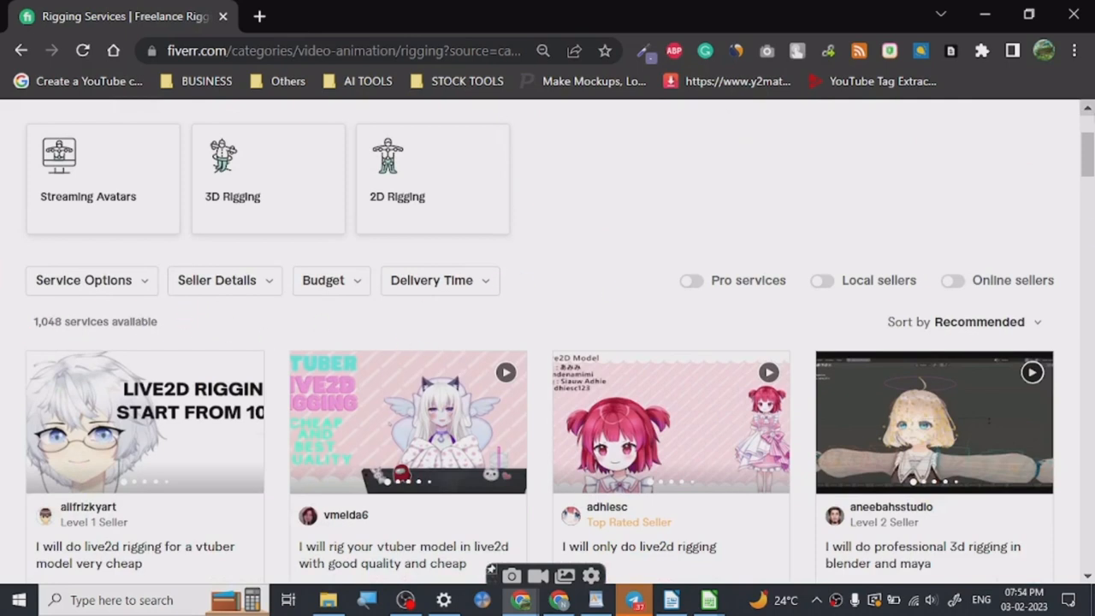
scroll("up", 3)
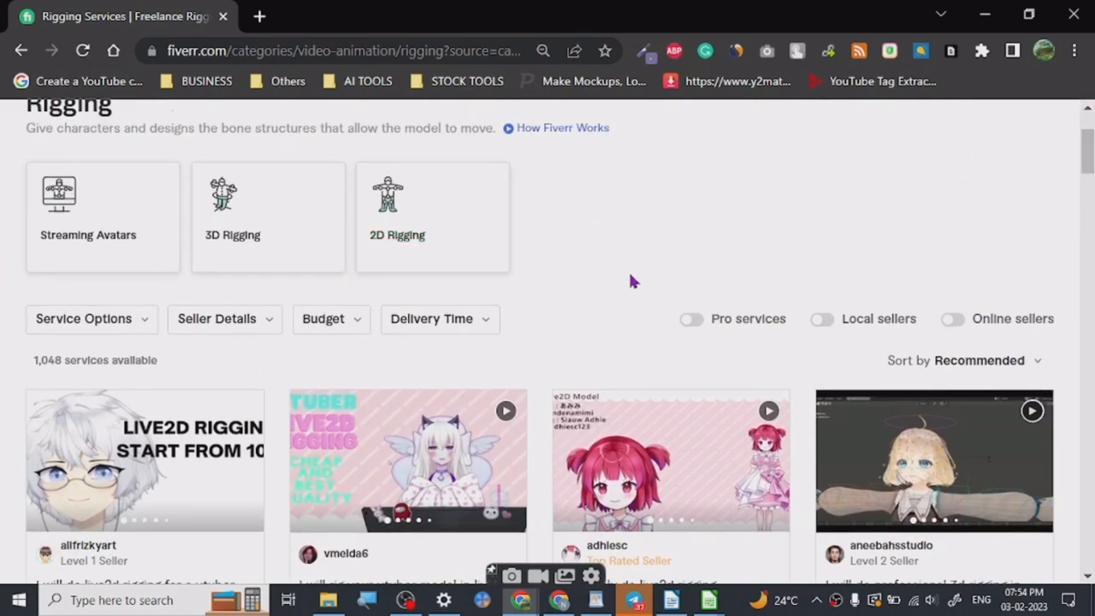
scroll("down", 3)
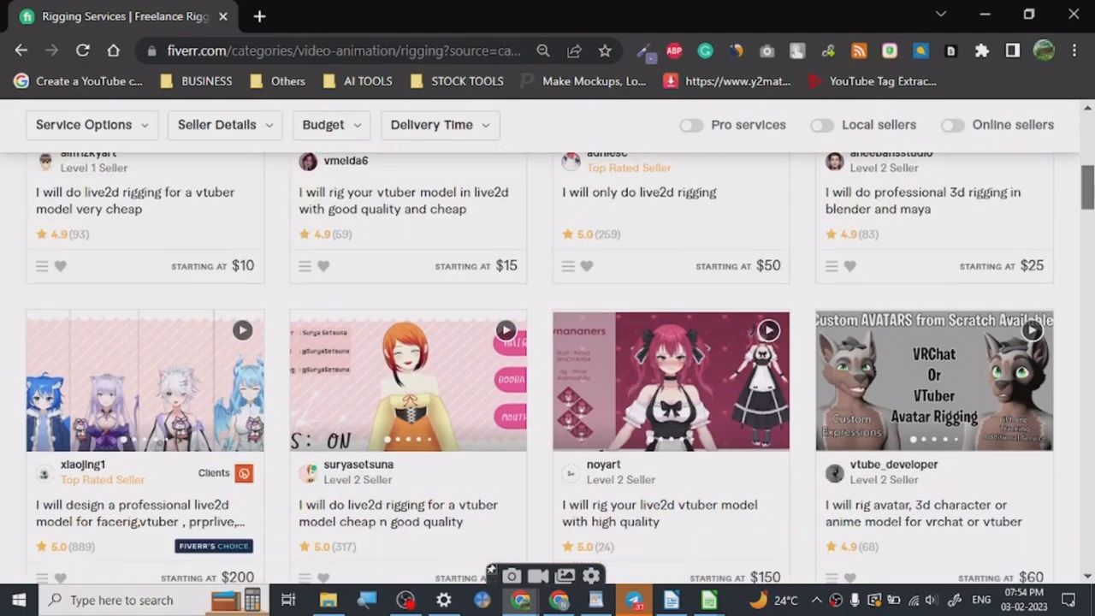
scroll("up", 3)
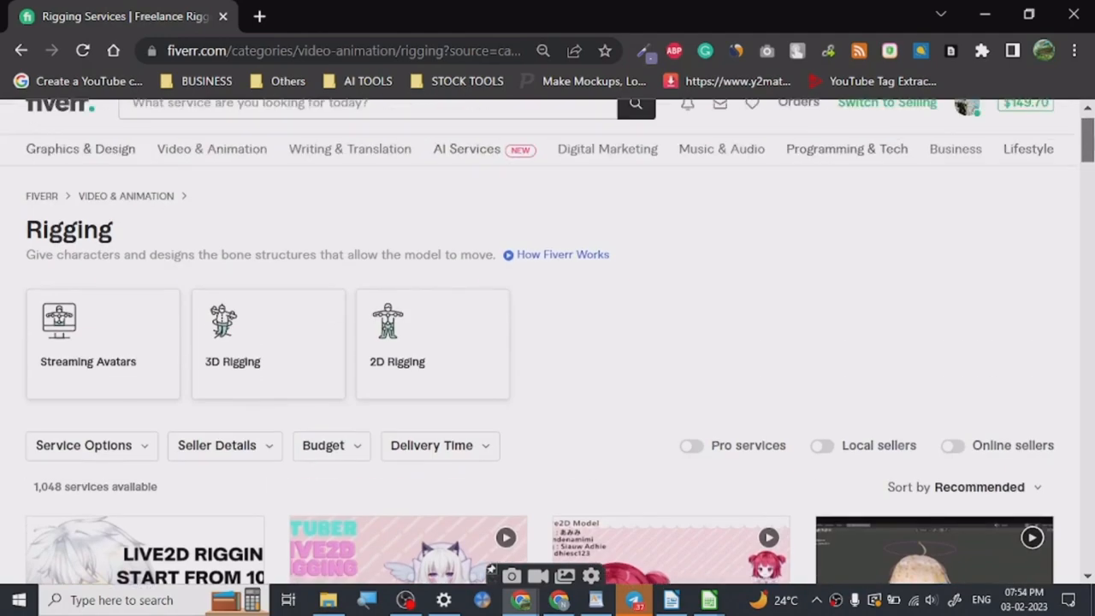
scroll("down", 3)
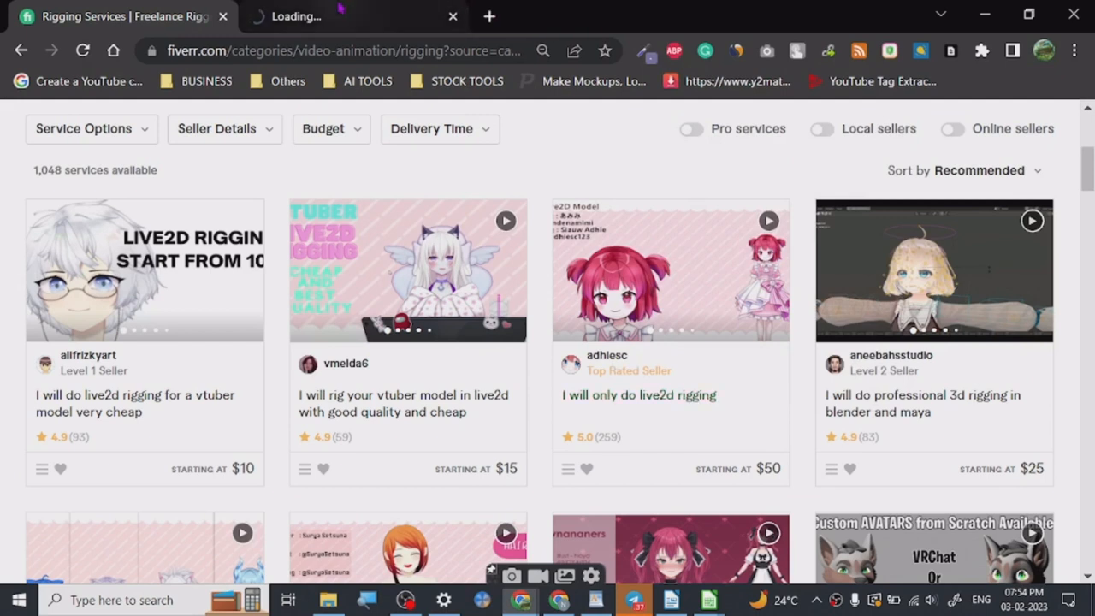
Step: On the live2d rigging gig, view the Standard $250 and Premium $400 packages, ending on Standard
left_click(671, 270)
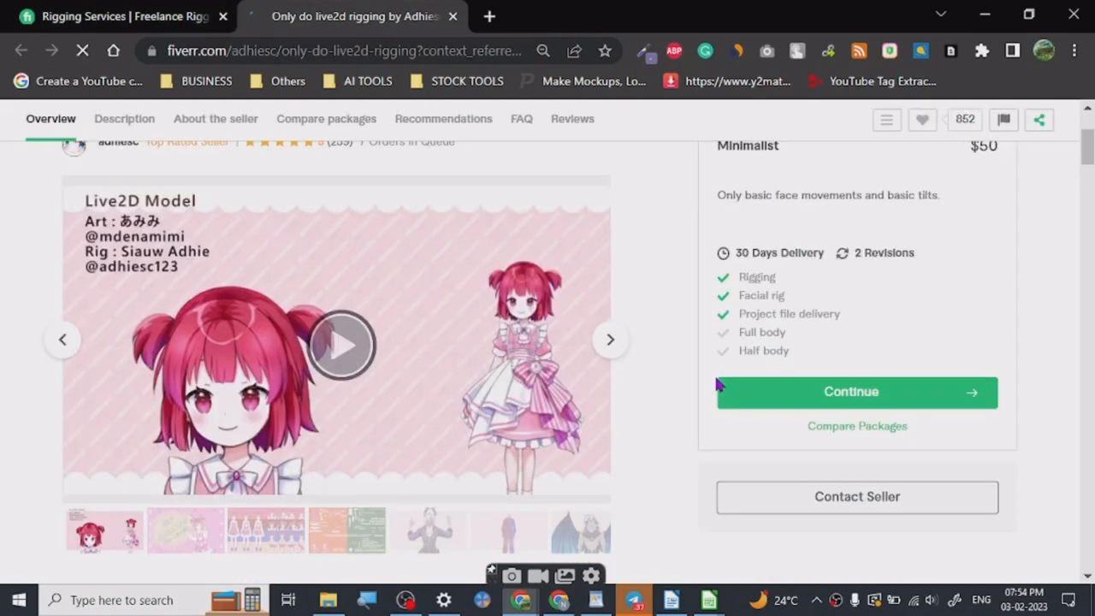
scroll("up", 3)
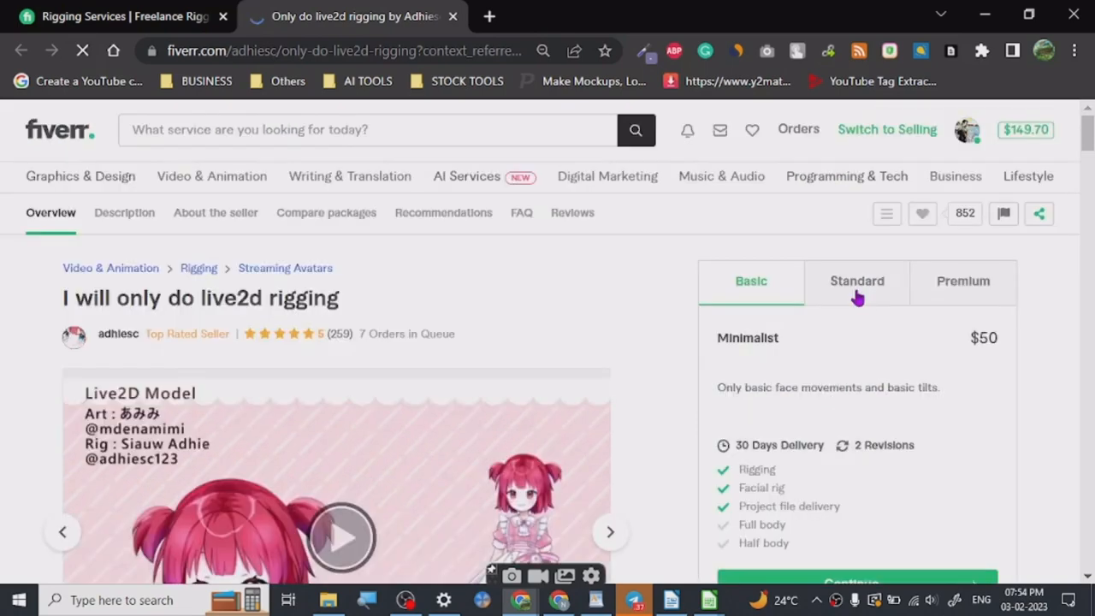
left_click(856, 281)
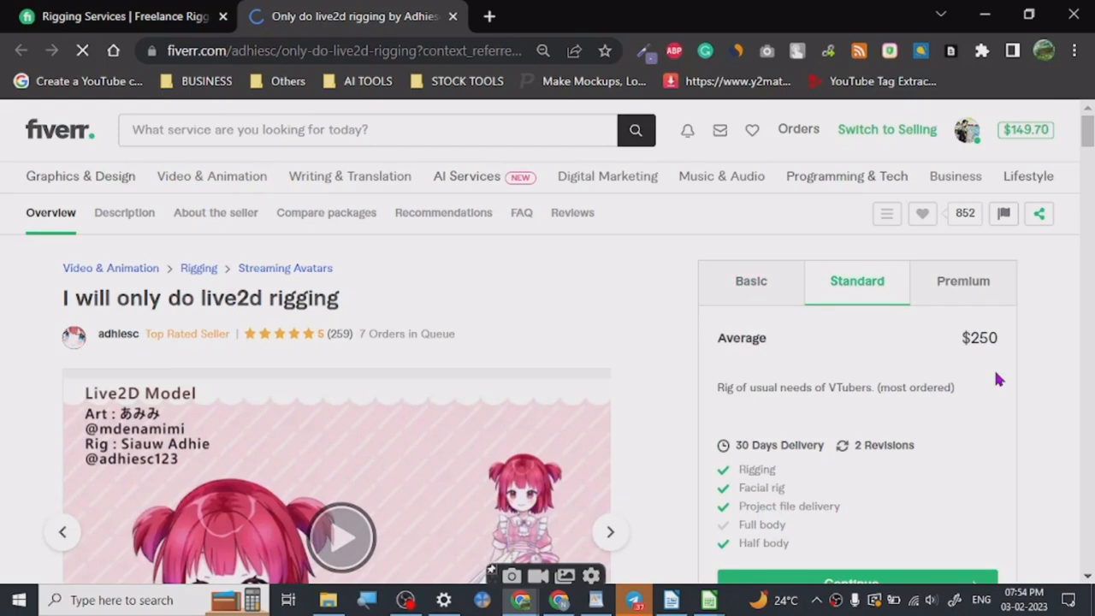
mouse_move(948, 294)
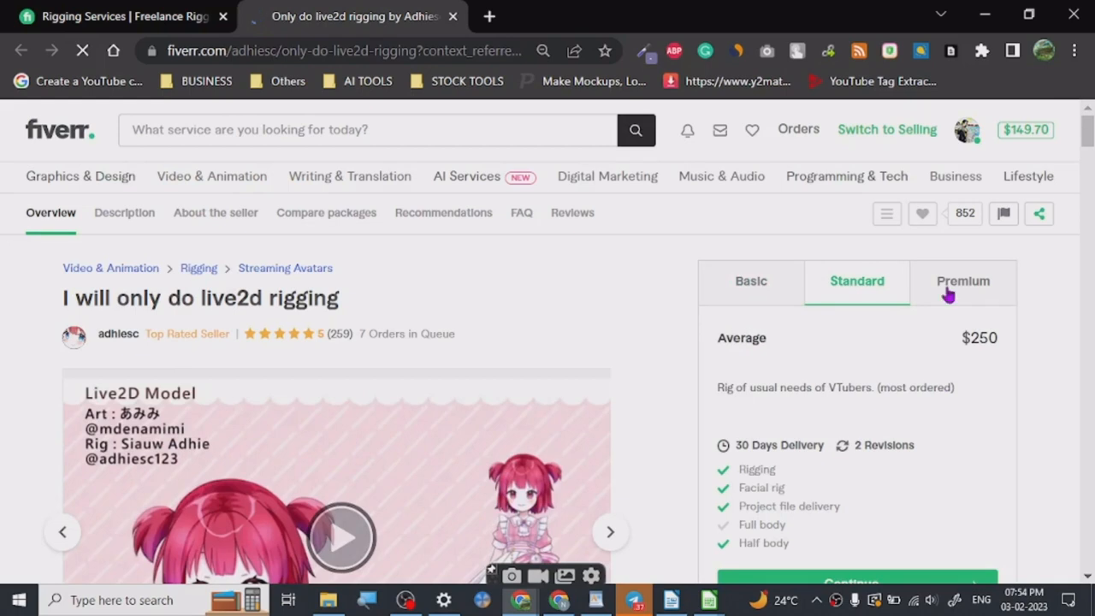
left_click(963, 281)
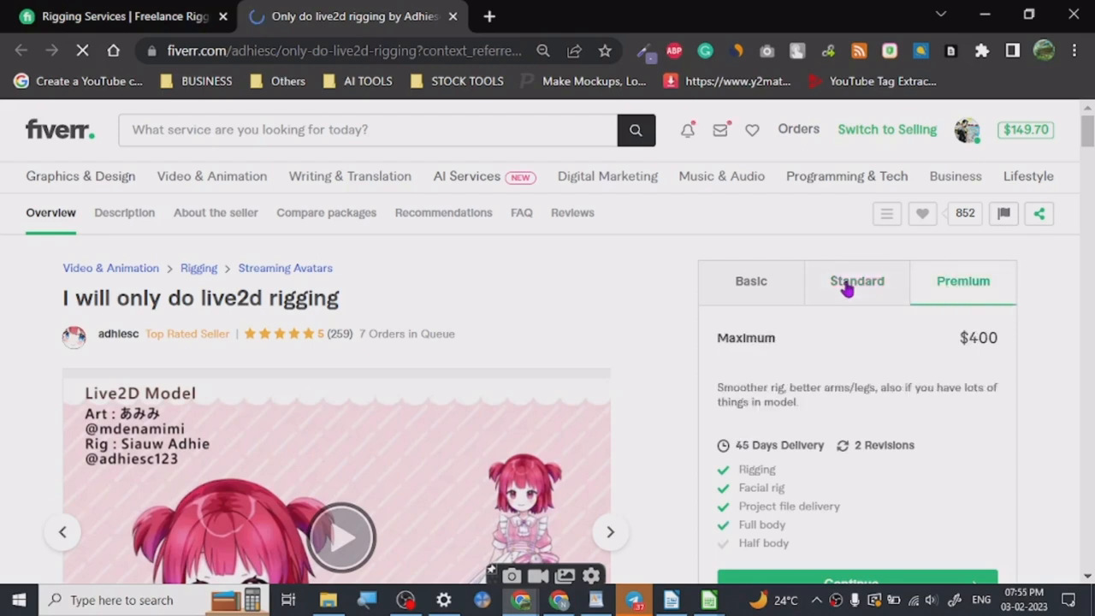
left_click(857, 281)
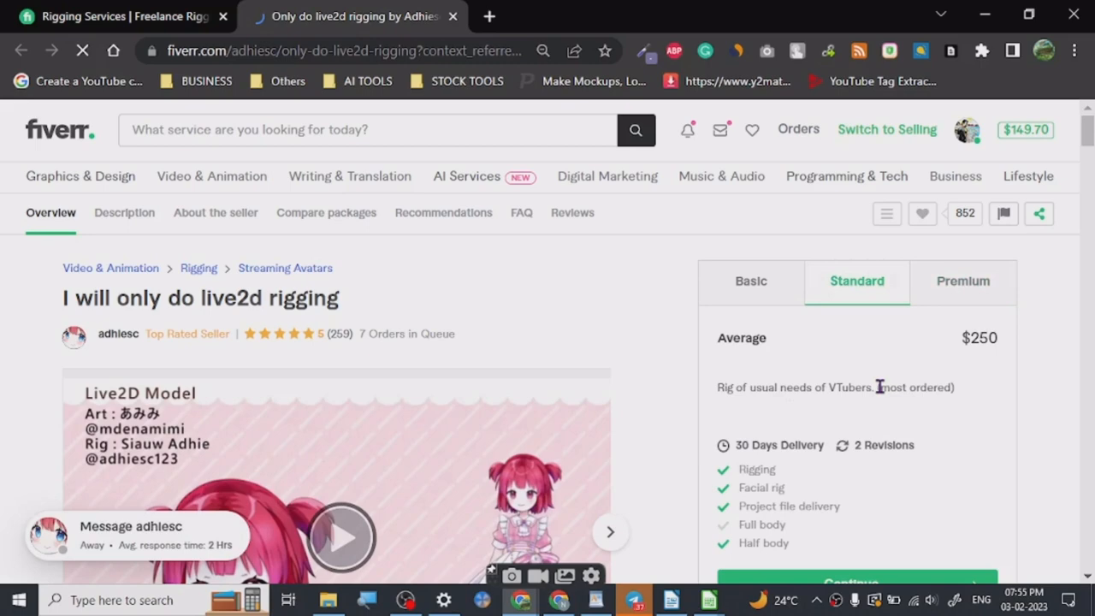
Step: Scroll through the gig's Description, Reviews and Related Tags, then back up to Compare packages
scroll("down", 3)
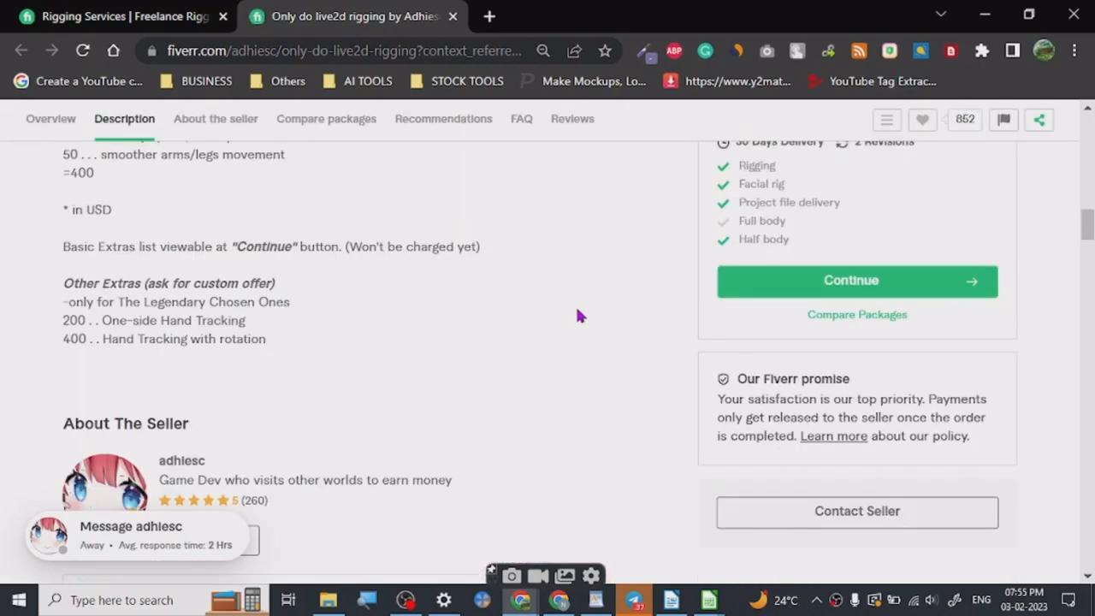
scroll("down", 3)
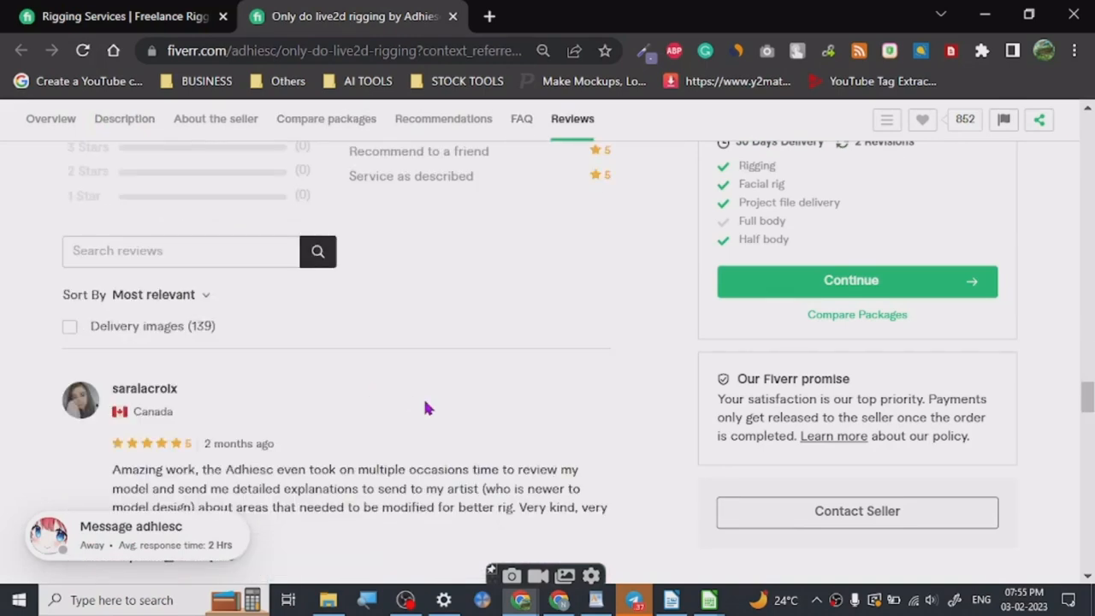
scroll("down", 3)
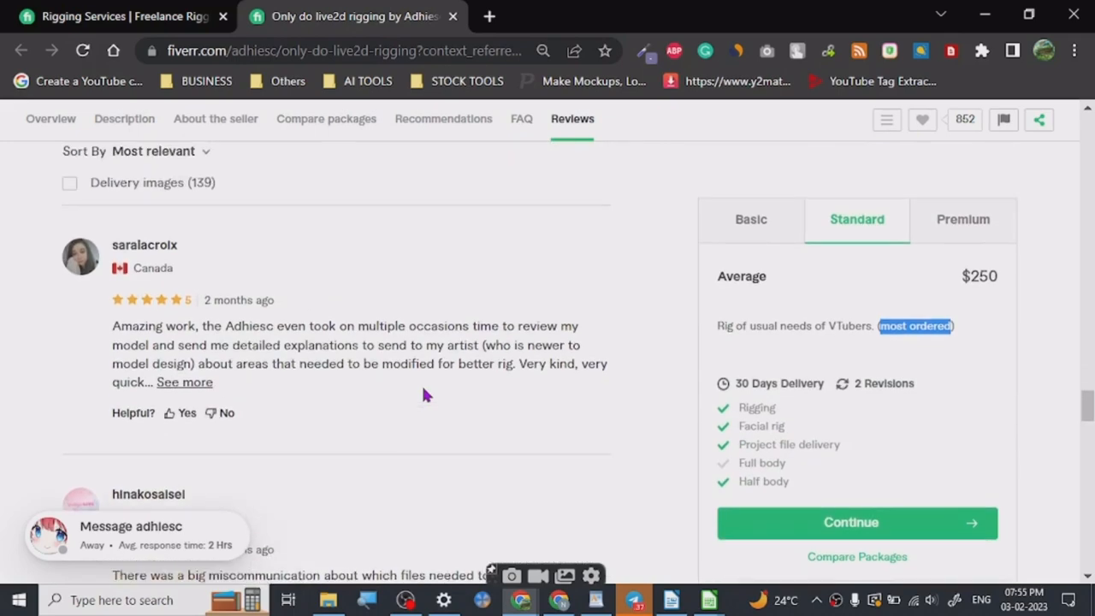
scroll("up", 3)
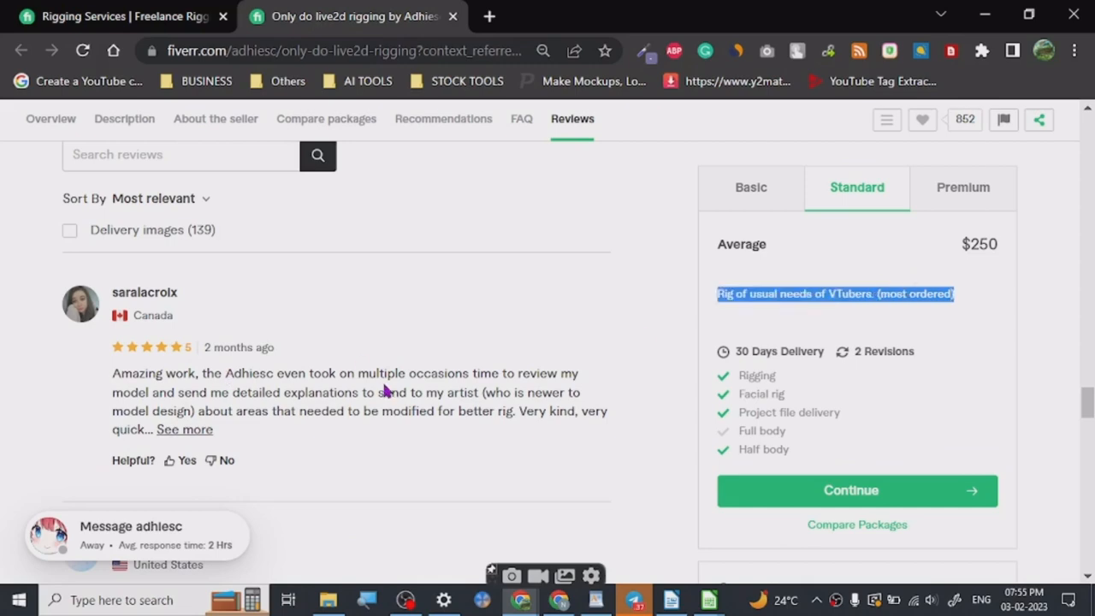
scroll("down", 3)
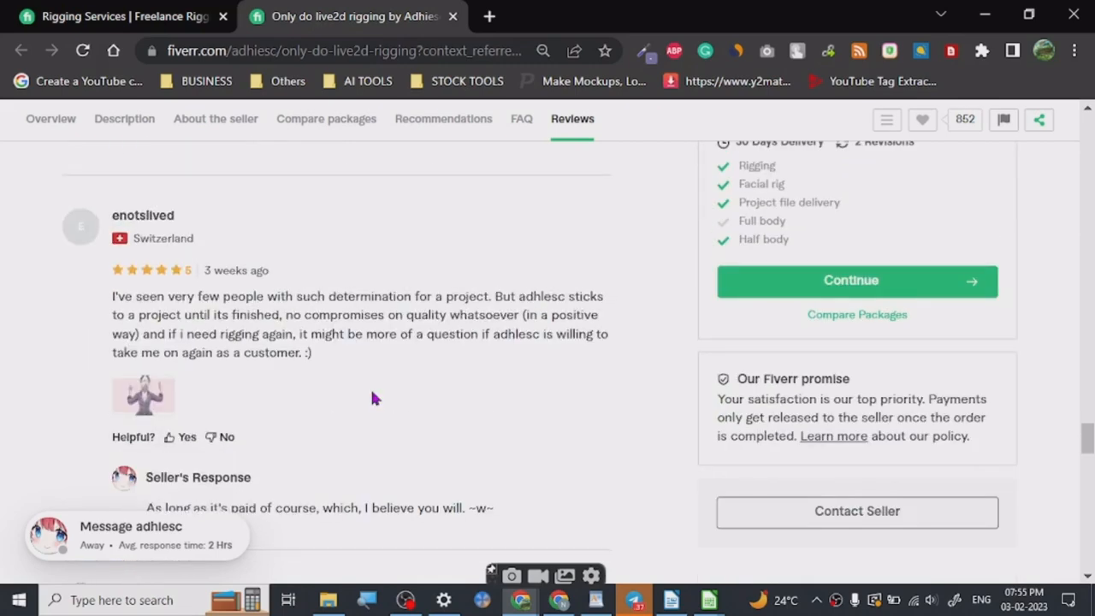
scroll("down", 3)
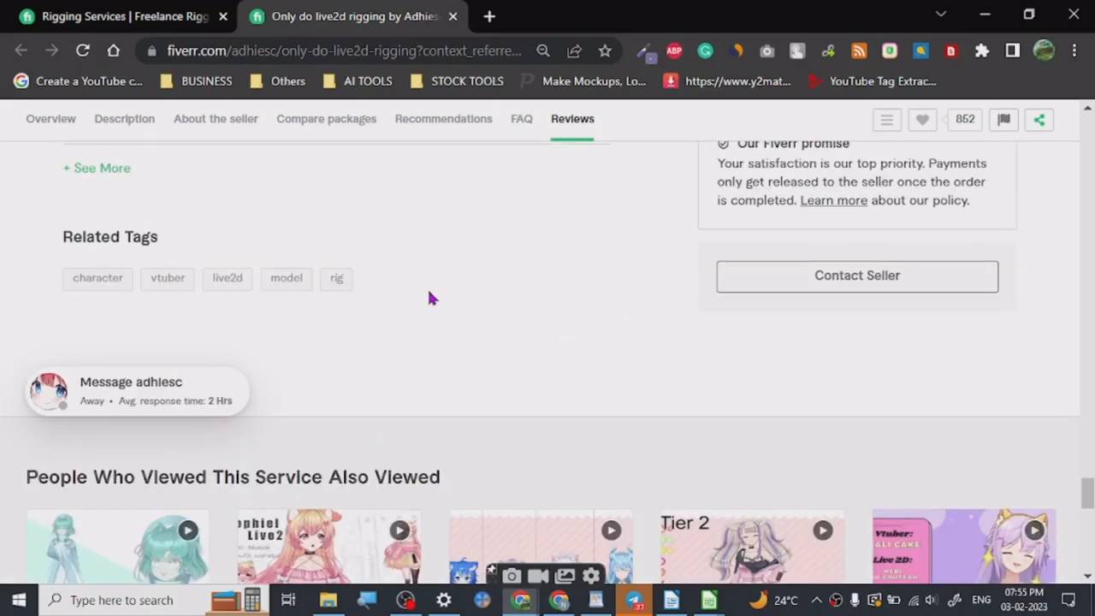
scroll("up", 3)
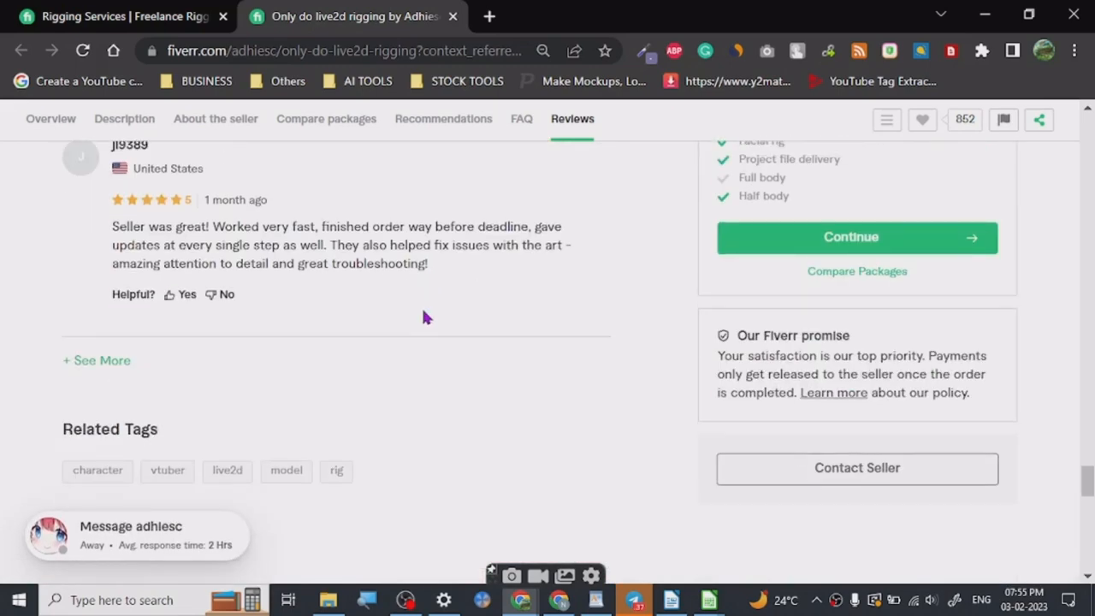
scroll("up", 3)
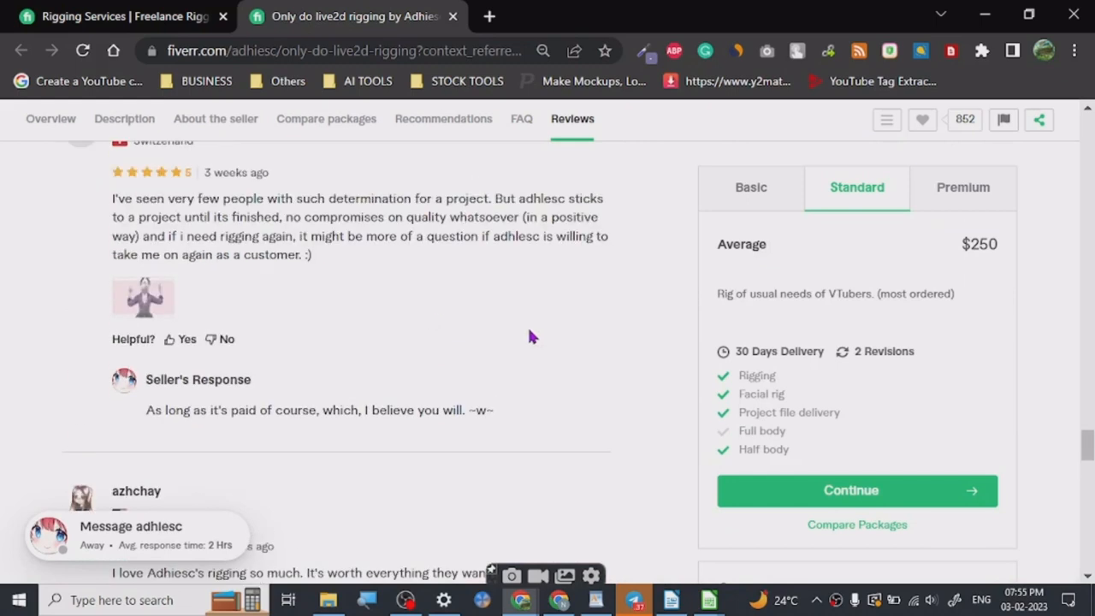
mouse_move(870, 243)
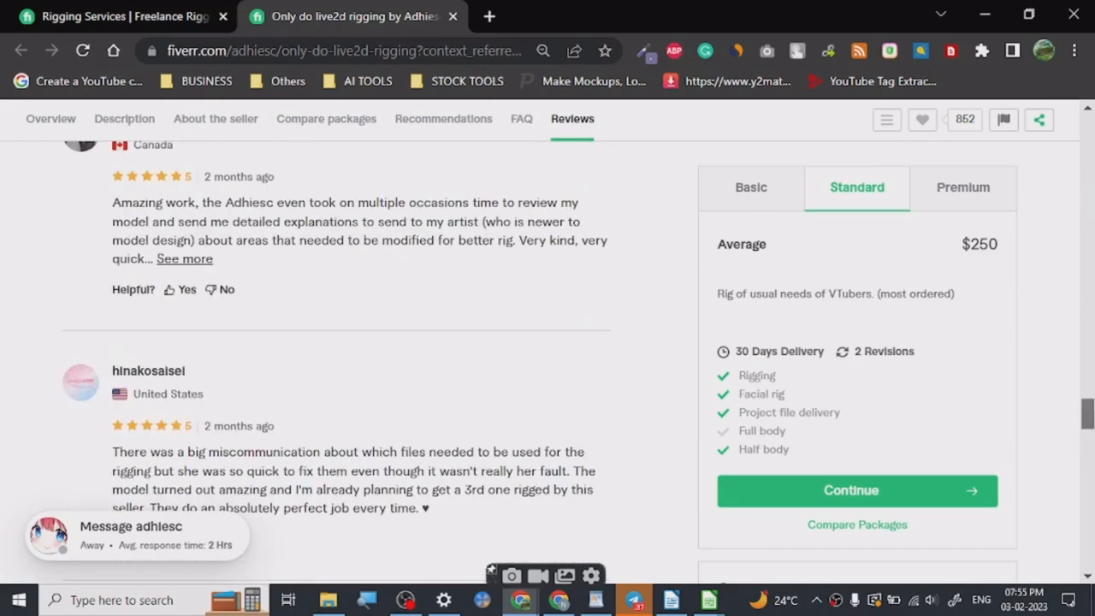
scroll("up", 3)
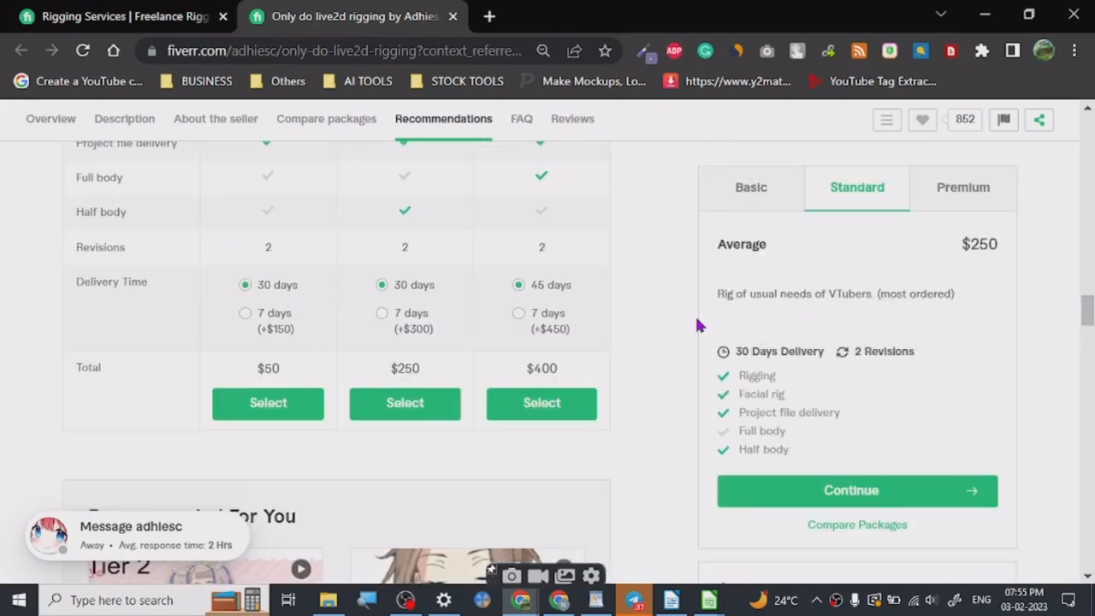
mouse_move(842, 309)
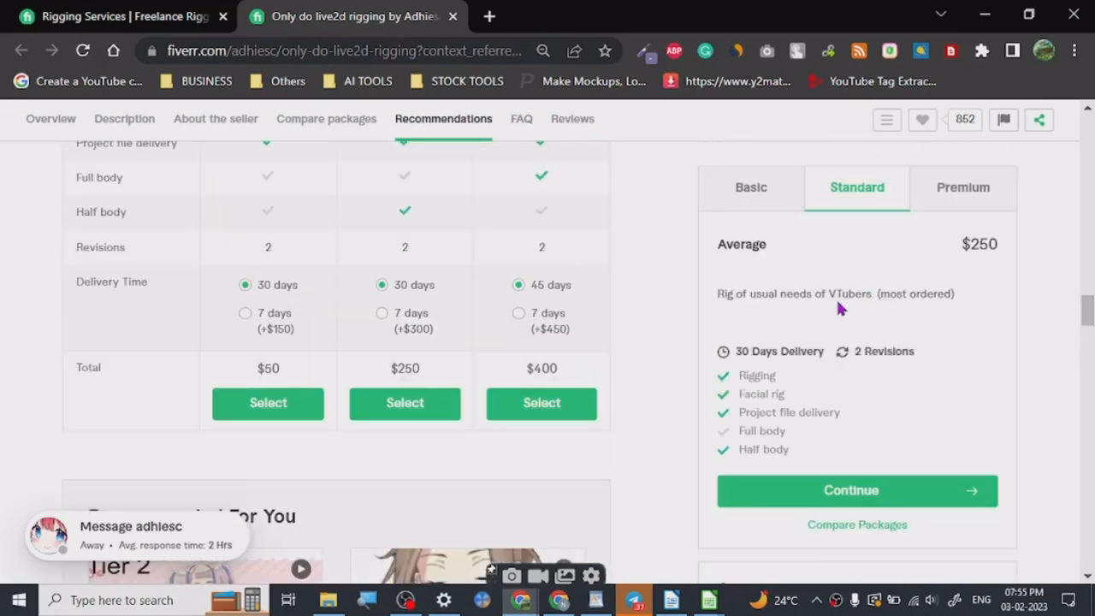
mouse_move(751, 197)
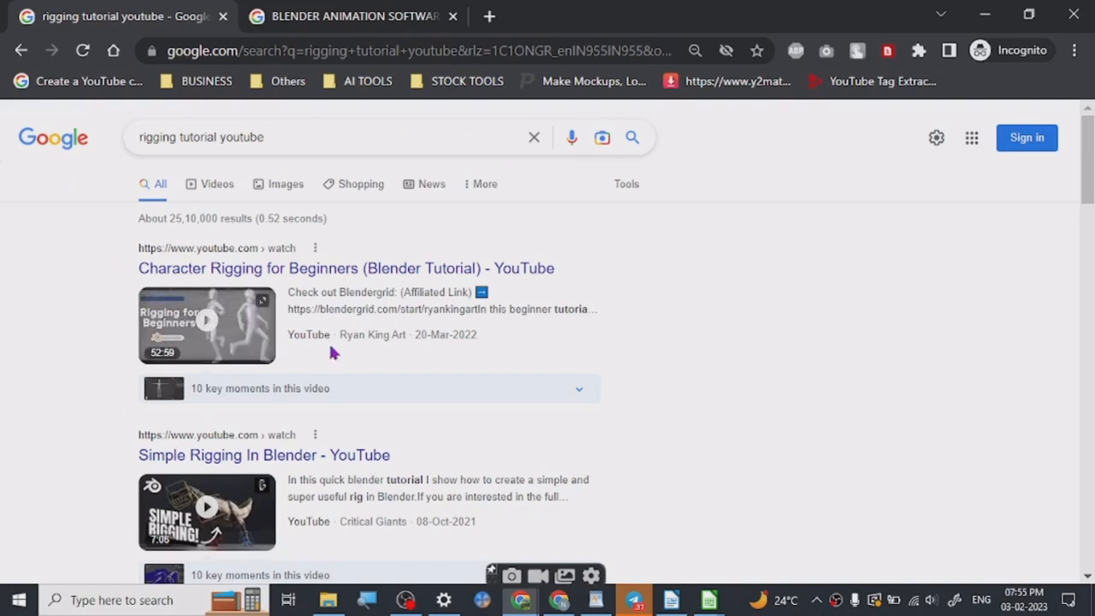
mouse_move(290, 278)
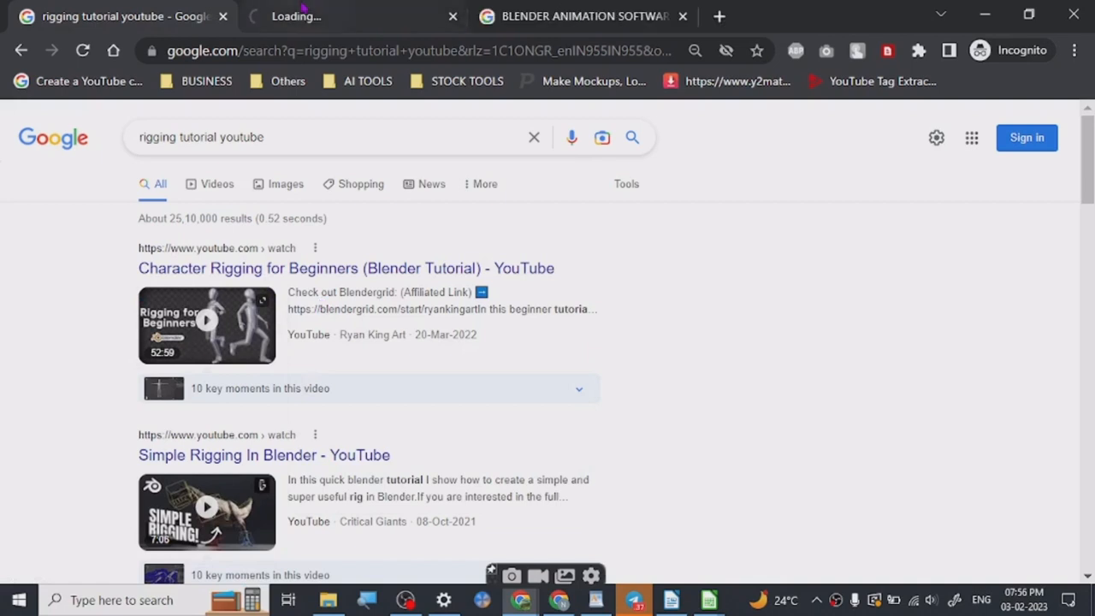
Step: Switch to the newly opened rigging tutorial tab
left_click(346, 268)
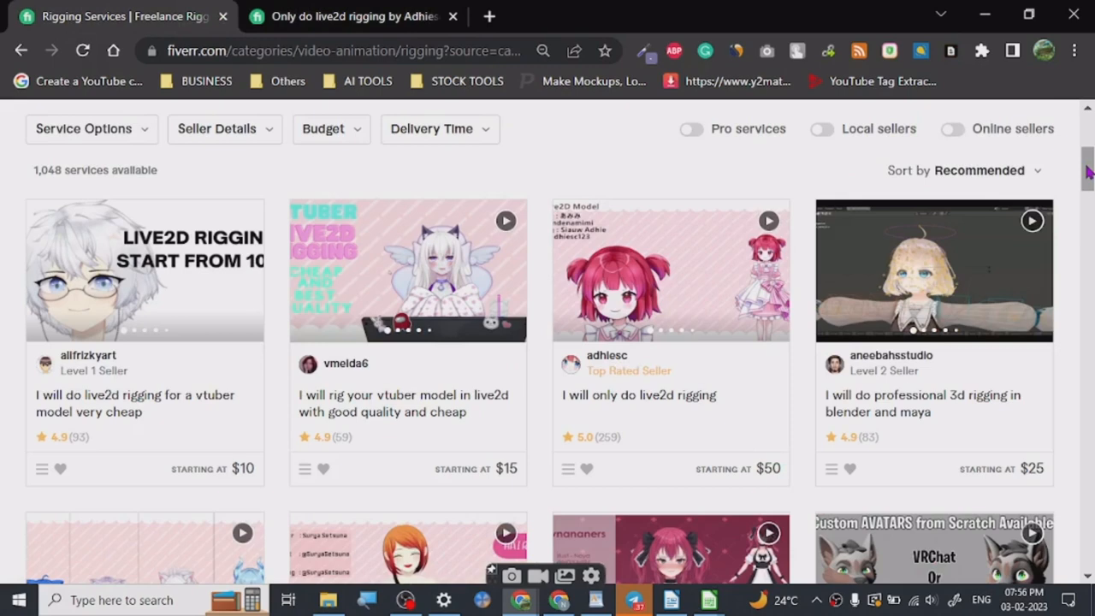
Step: Scroll back to the top of the Fiverr Rigging category page
scroll("up", 3)
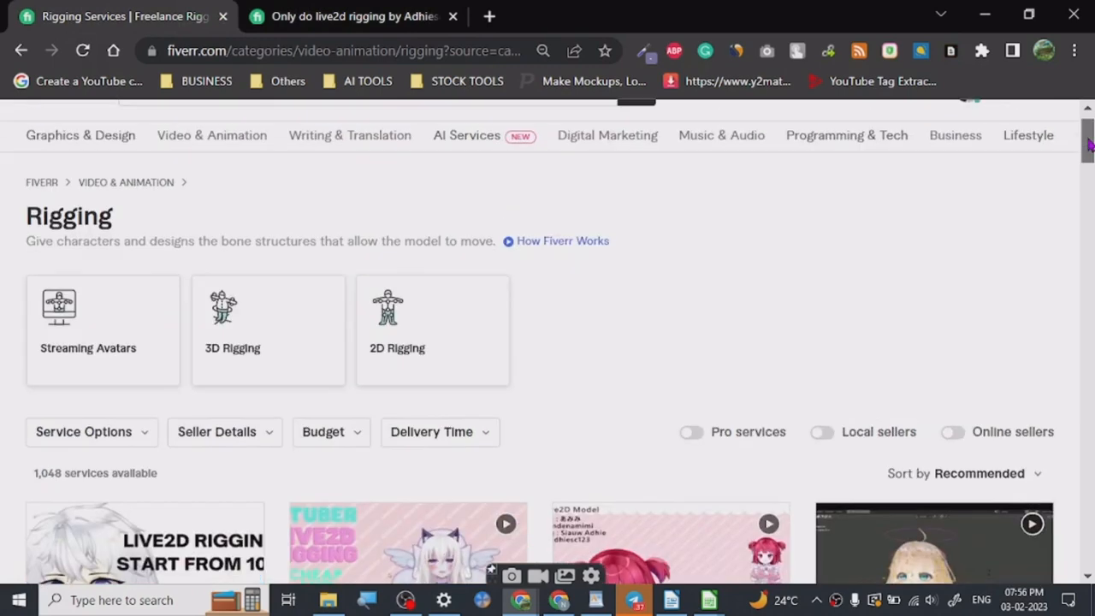
scroll("up", 3)
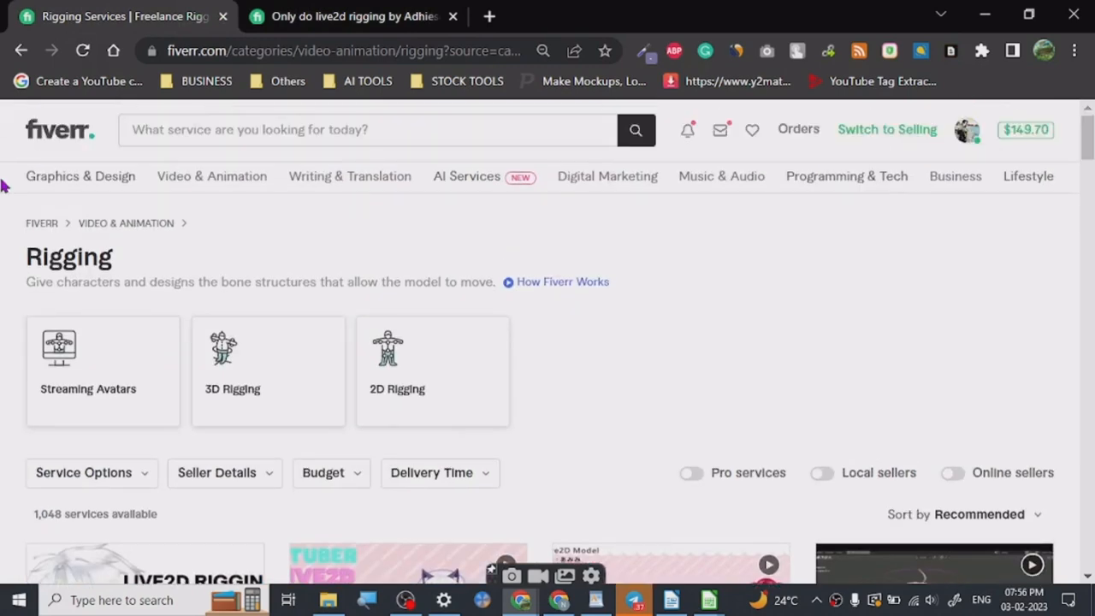
mouse_move(99, 248)
type("RIGGING")
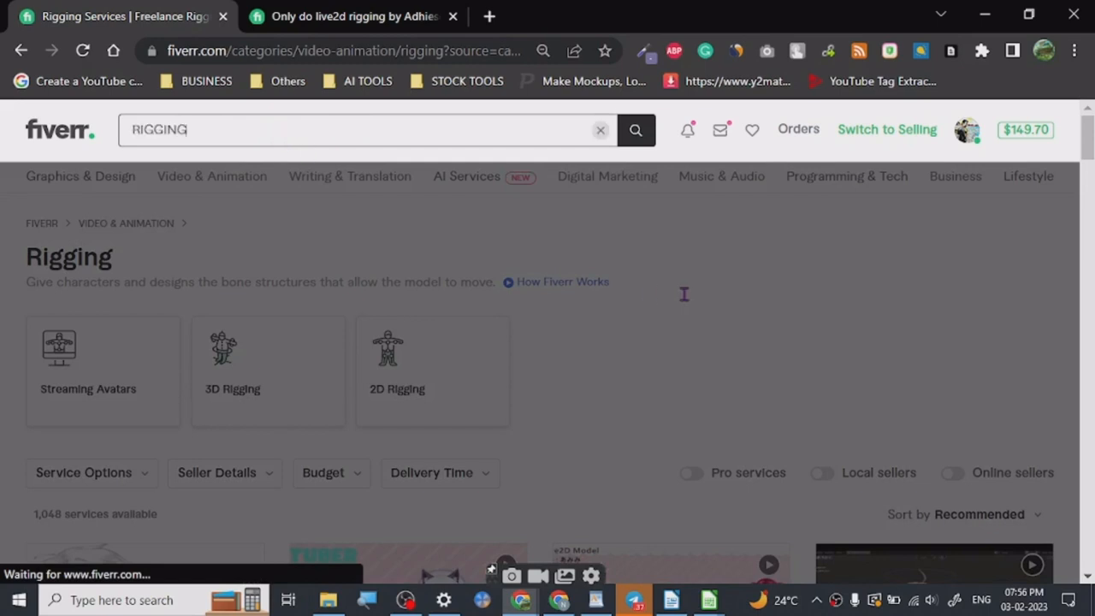
mouse_move(834, 295)
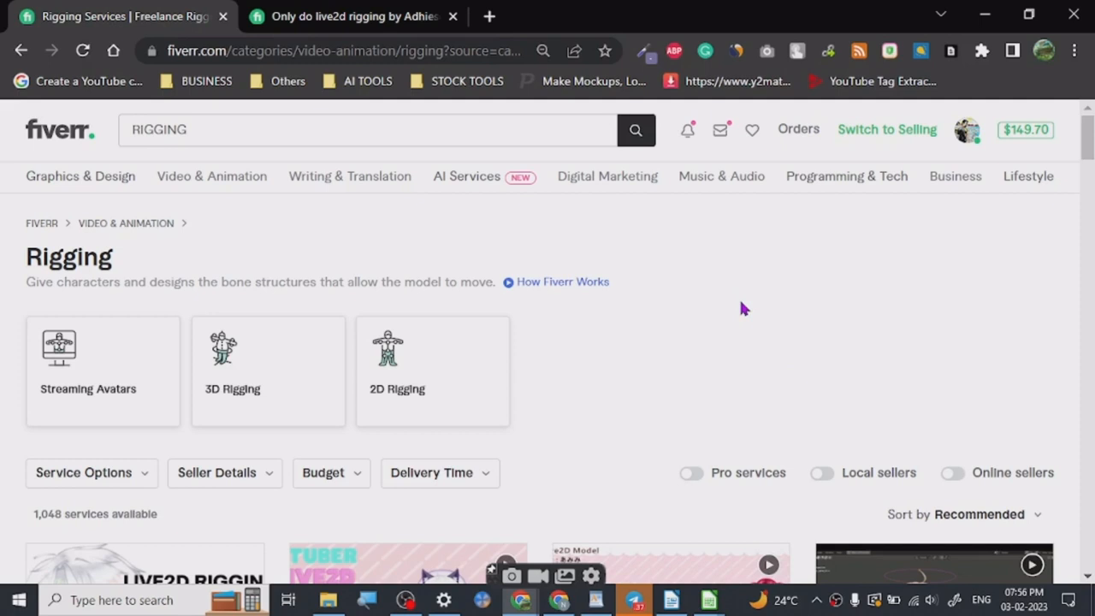
mouse_move(693, 311)
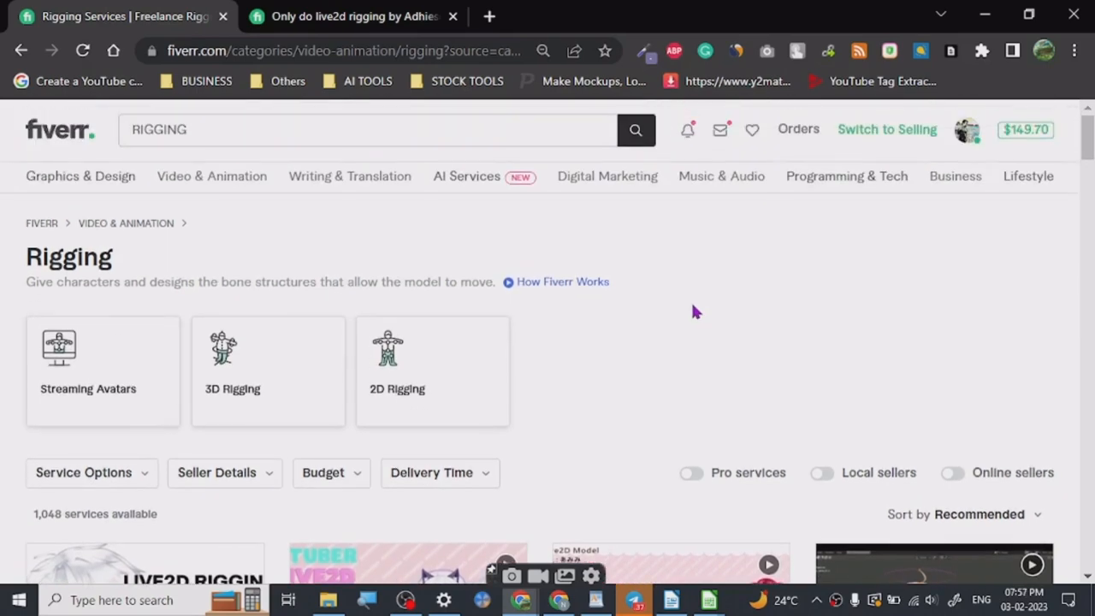